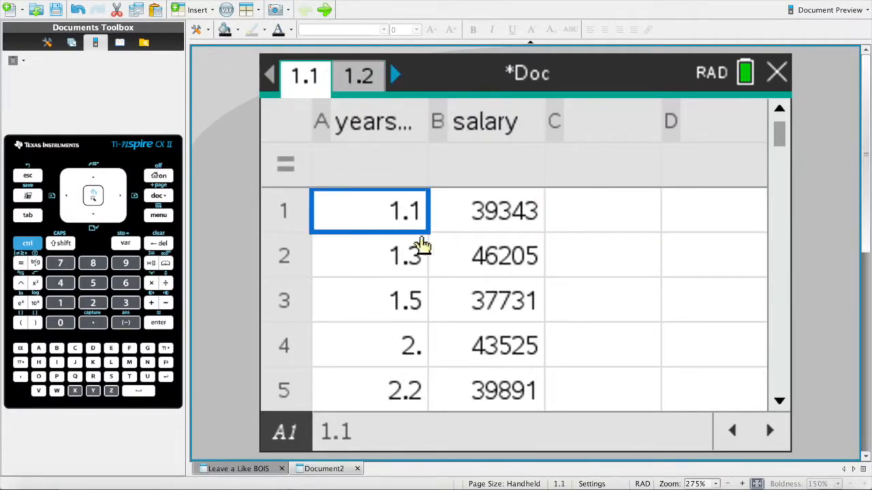
Step: Review the years_of_exp and salary data cells and the empty column C
{"action": "left_click", "coordinate": [485, 165]}
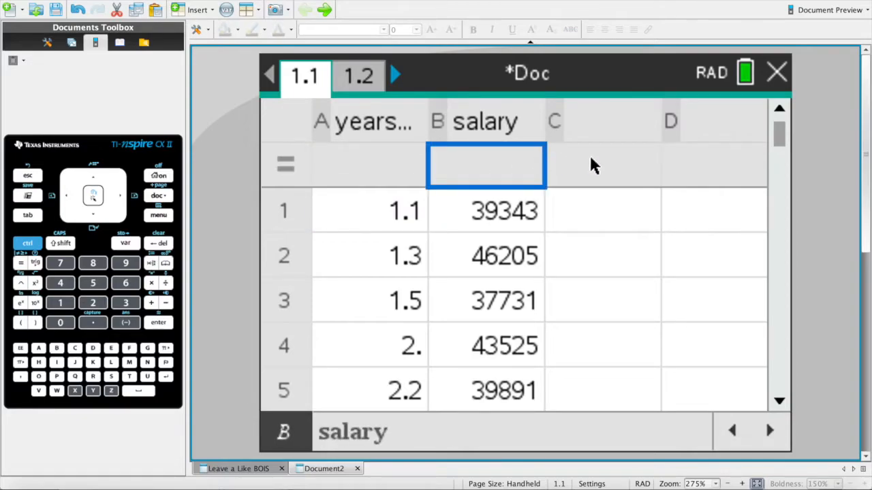
{"action": "left_click", "coordinate": [602, 211]}
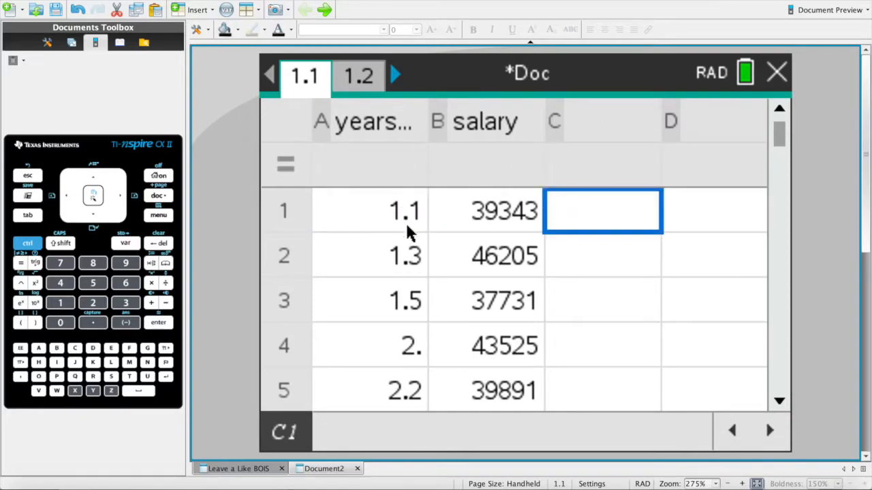
{"action": "left_click", "coordinate": [554, 122]}
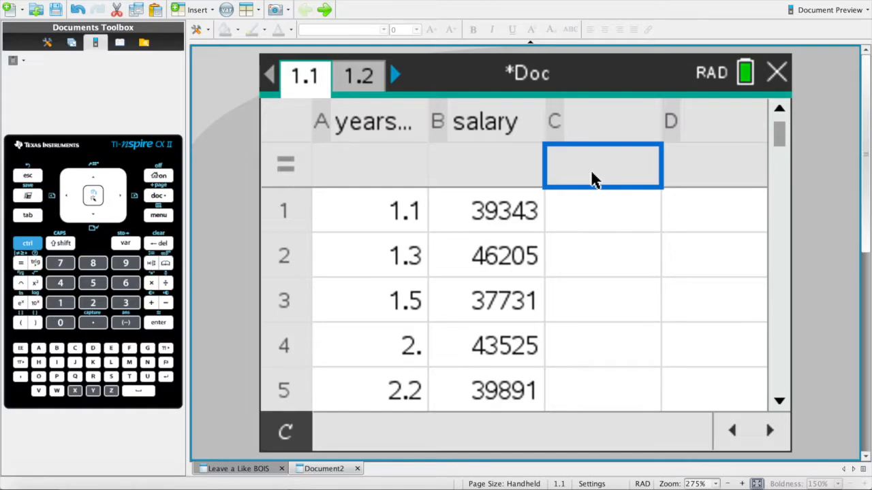
{"action": "left_click", "coordinate": [370, 209]}
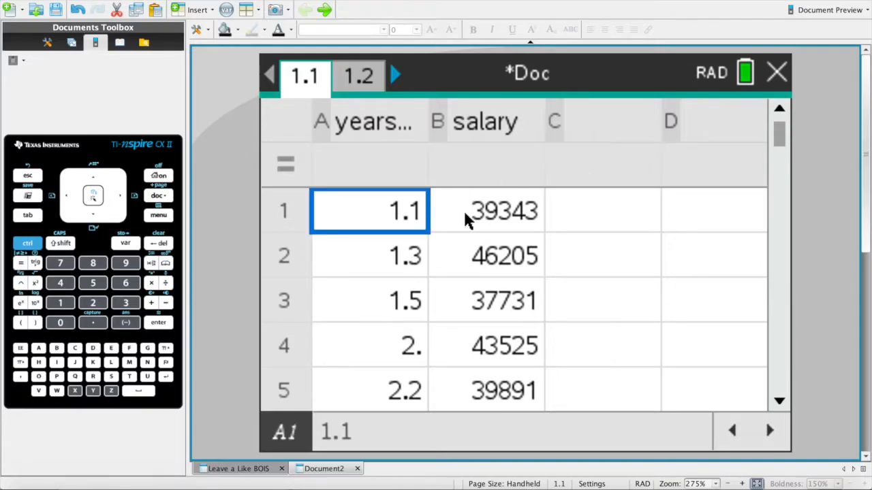
{"action": "key", "text": "down"}
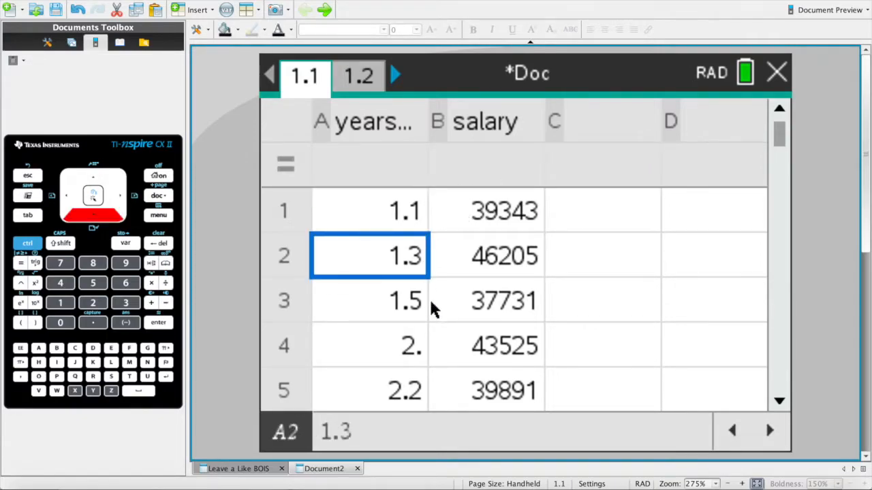
{"action": "left_click", "coordinate": [504, 256]}
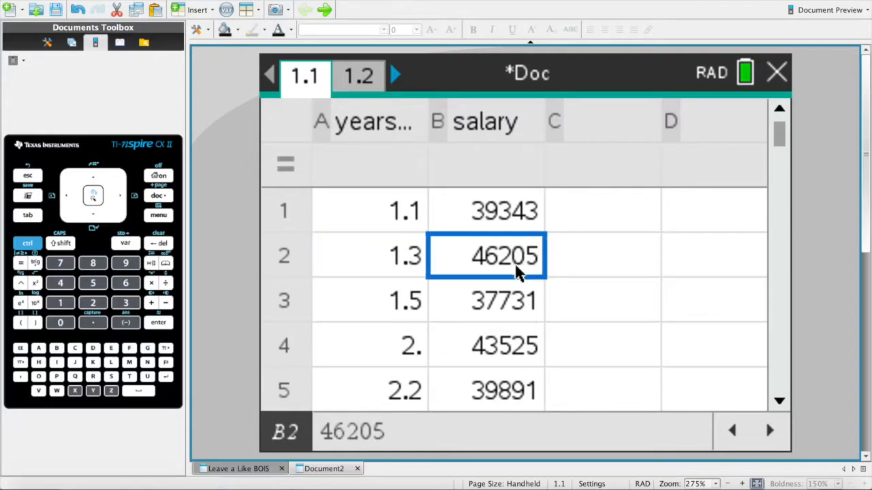
{"action": "left_click", "coordinate": [486, 301]}
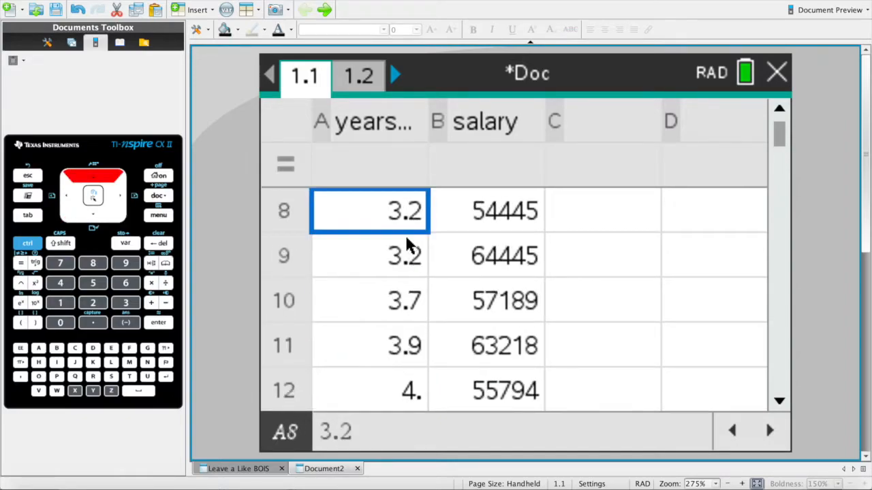
{"action": "mouse_move", "coordinate": [558, 243]}
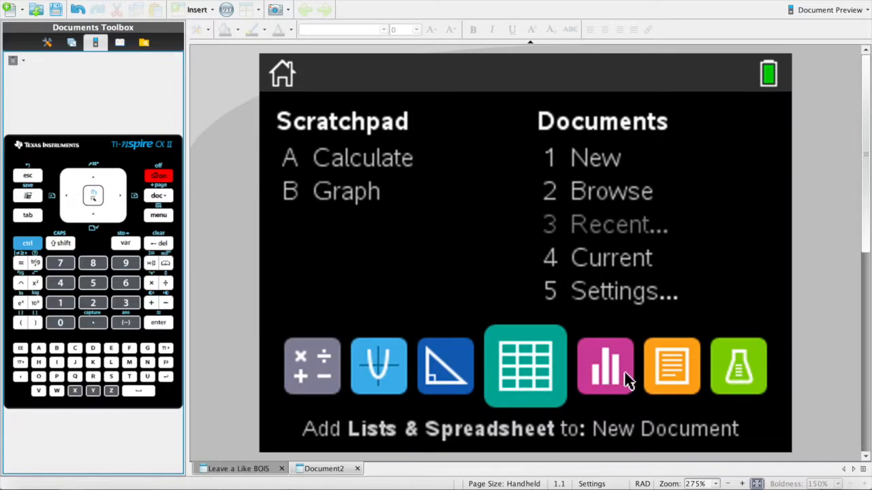
Step: On plot page 1.2 set salary as the vertical axis and years_of_exp as the horizontal axis
{"action": "left_click", "coordinate": [605, 366]}
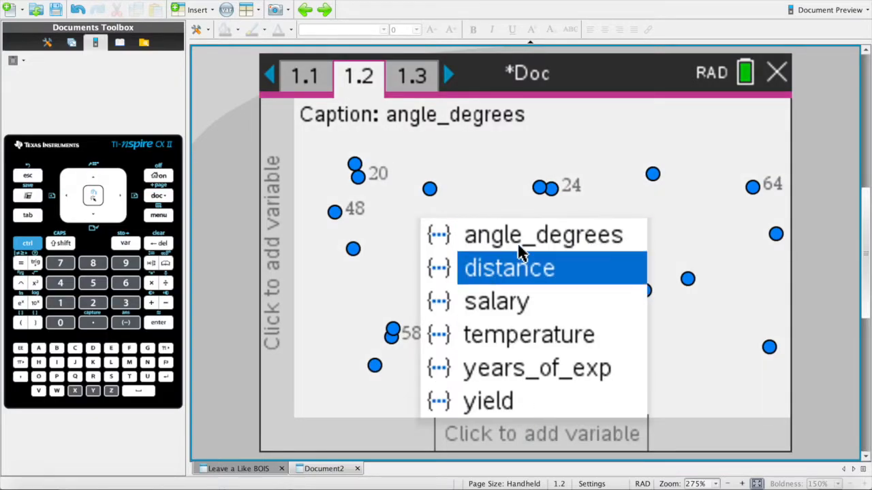
{"action": "mouse_move", "coordinate": [520, 333]}
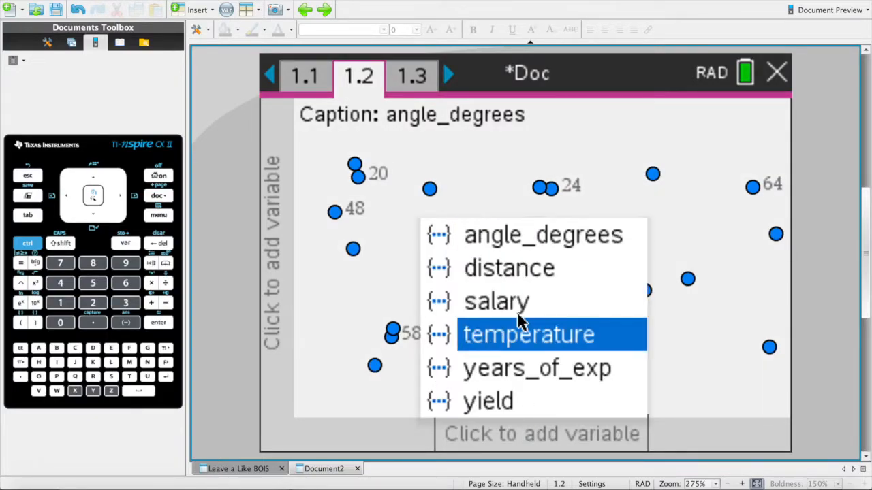
{"action": "mouse_move", "coordinate": [496, 303]}
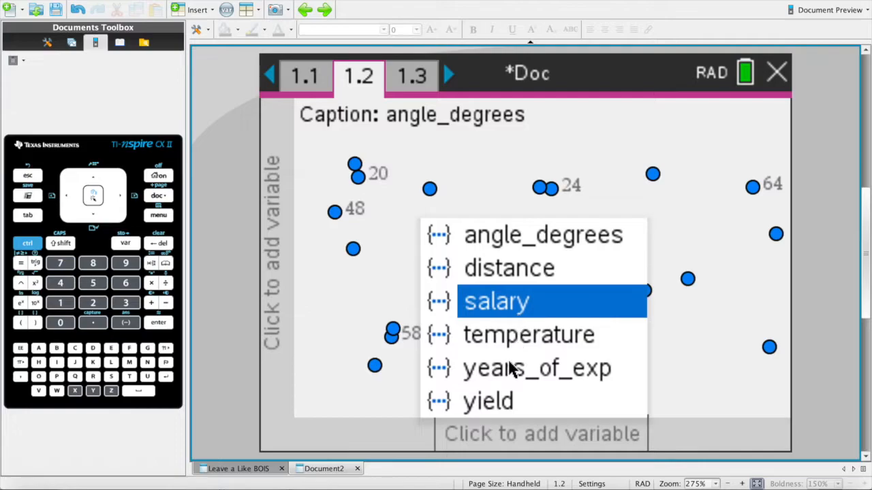
{"action": "left_click", "coordinate": [536, 368]}
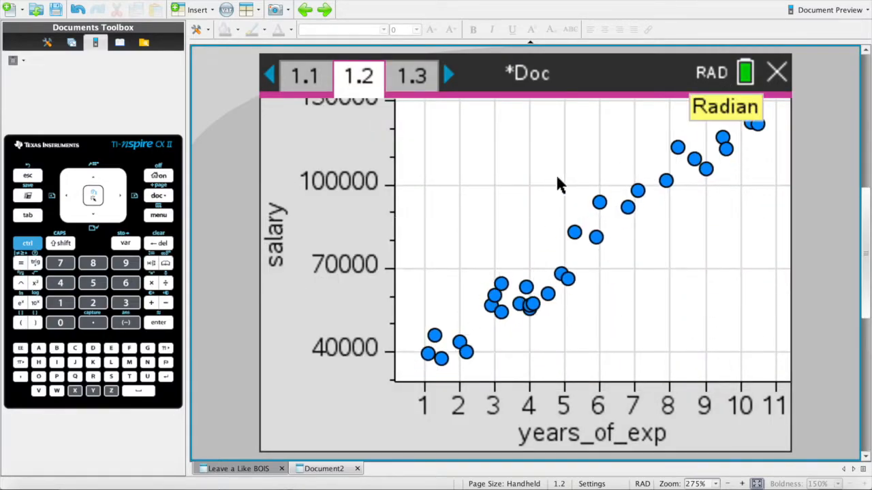
{"action": "mouse_move", "coordinate": [697, 265]}
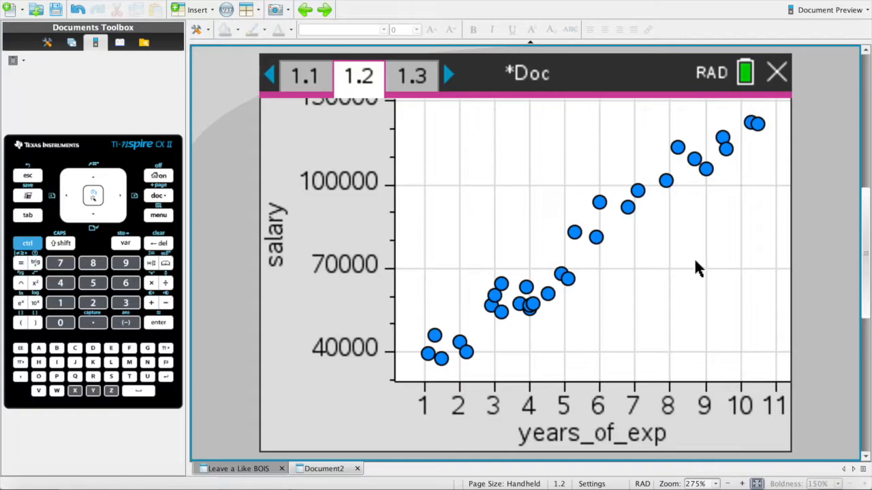
{"action": "mouse_move", "coordinate": [532, 205]}
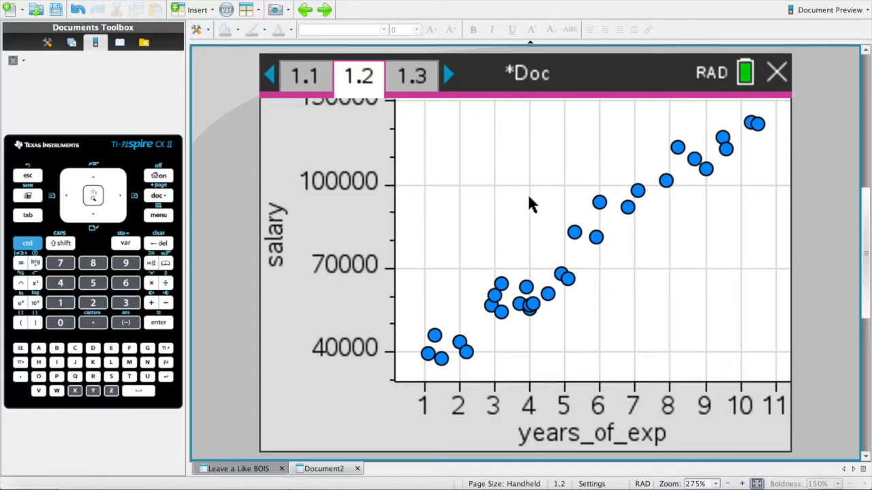
{"action": "mouse_move", "coordinate": [588, 269]}
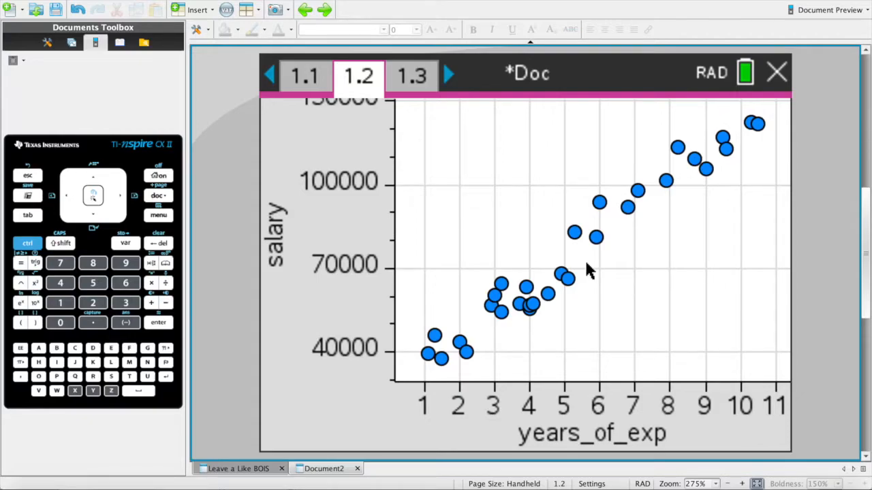
{"action": "mouse_move", "coordinate": [613, 245]}
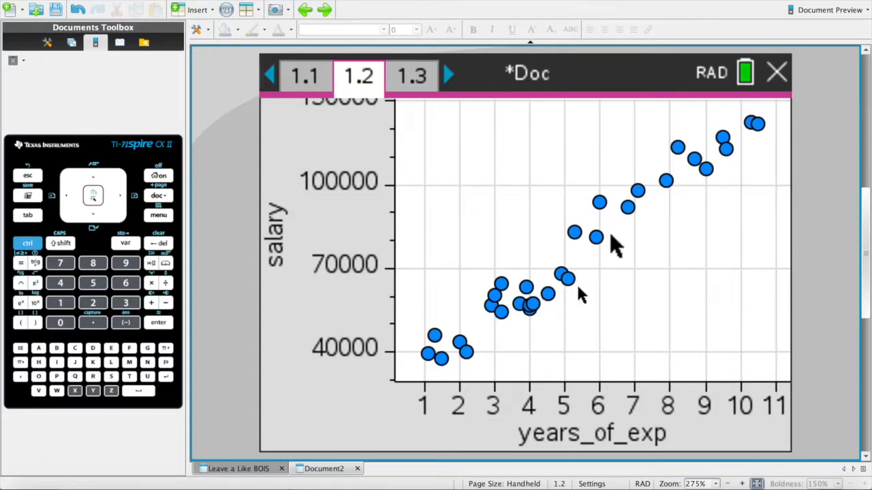
{"action": "mouse_move", "coordinate": [592, 243]}
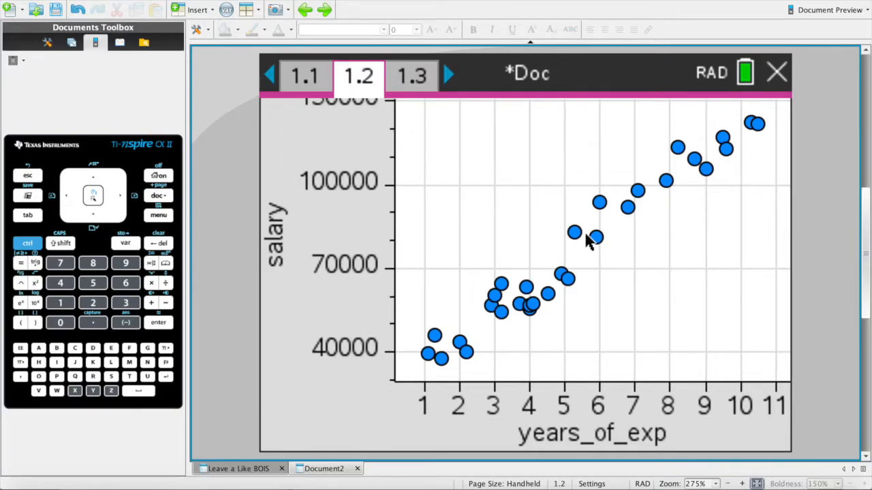
{"action": "mouse_move", "coordinate": [585, 266]}
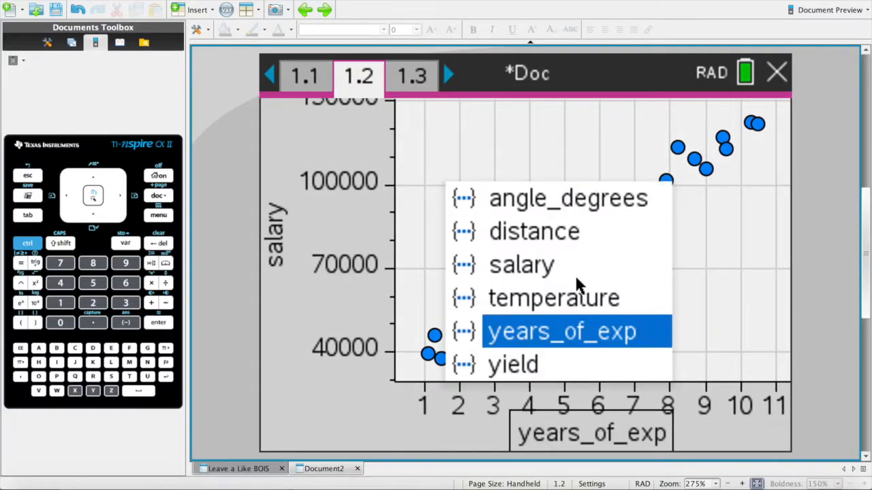
{"action": "left_click", "coordinate": [520, 265]}
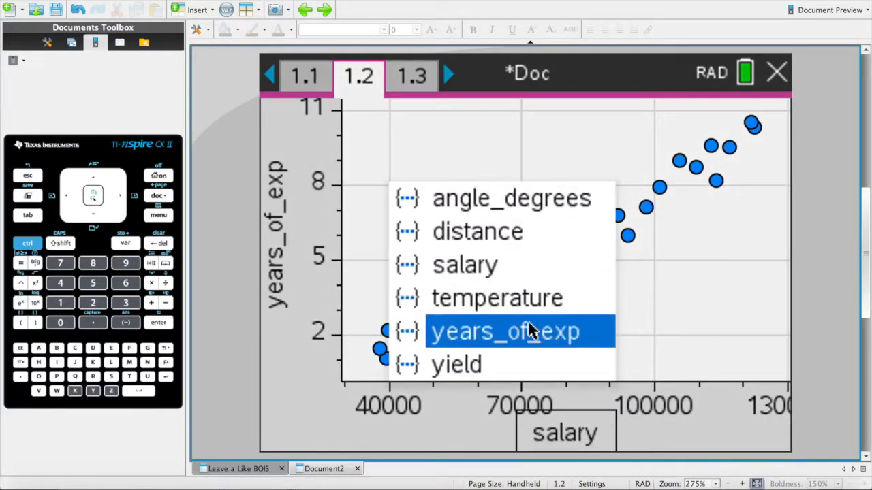
{"action": "left_click", "coordinate": [504, 331]}
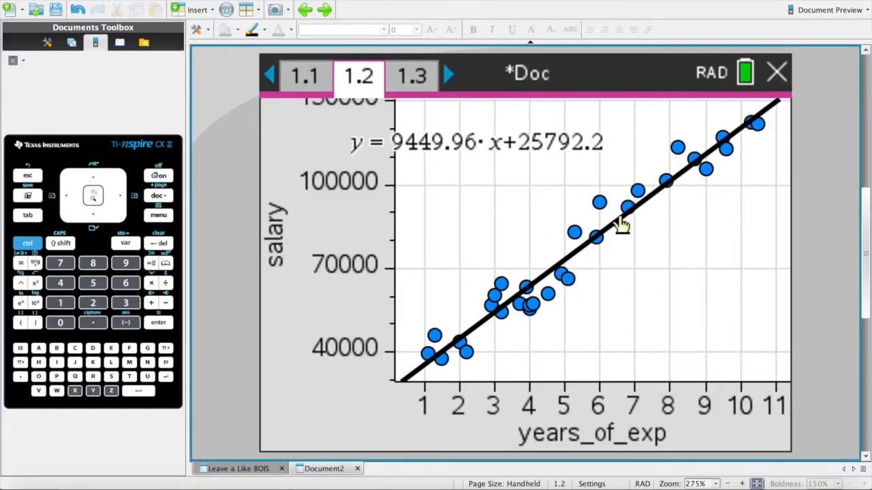
{"action": "mouse_move", "coordinate": [647, 194]}
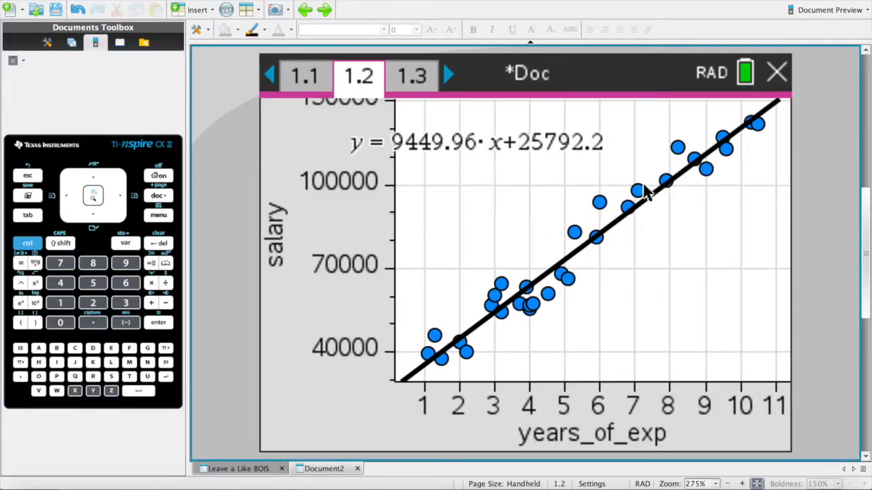
{"action": "mouse_move", "coordinate": [599, 297]}
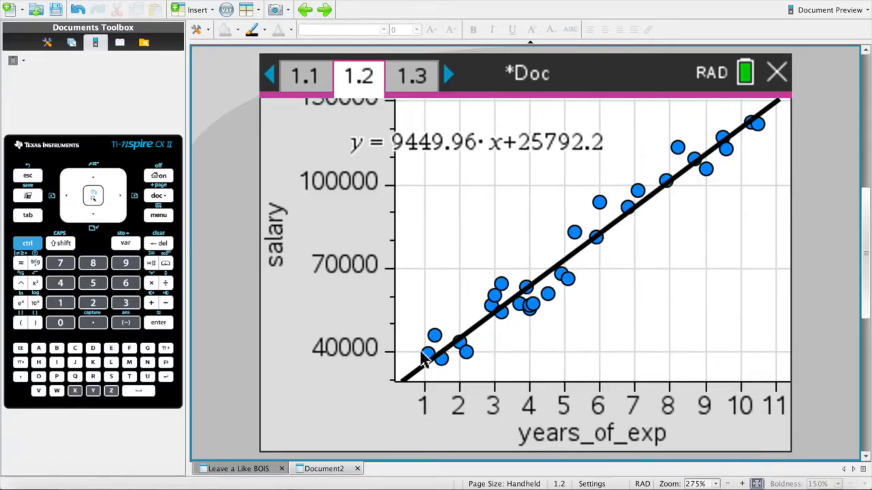
{"action": "mouse_move", "coordinate": [722, 134]}
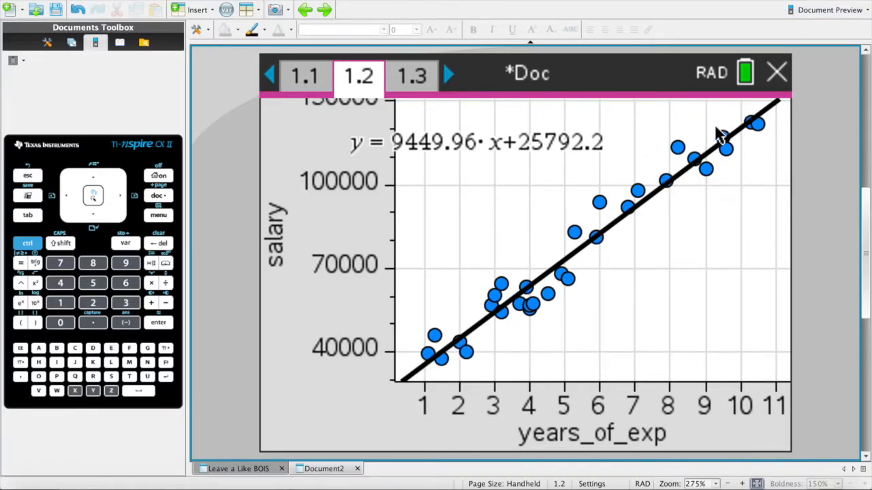
{"action": "mouse_move", "coordinate": [588, 262]}
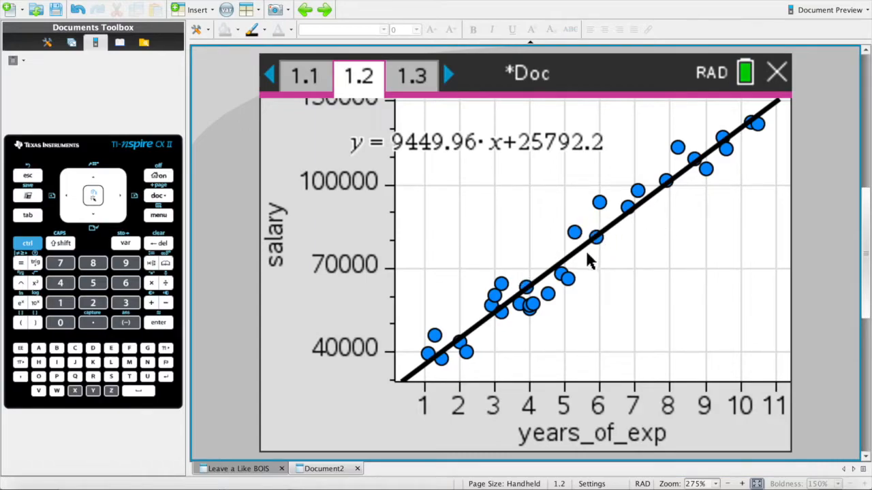
{"action": "mouse_move", "coordinate": [584, 274]}
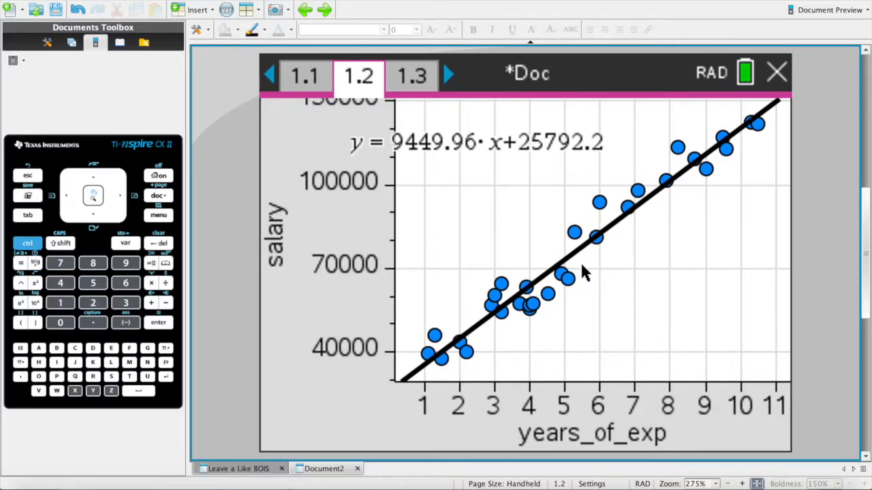
{"action": "mouse_move", "coordinate": [610, 259]}
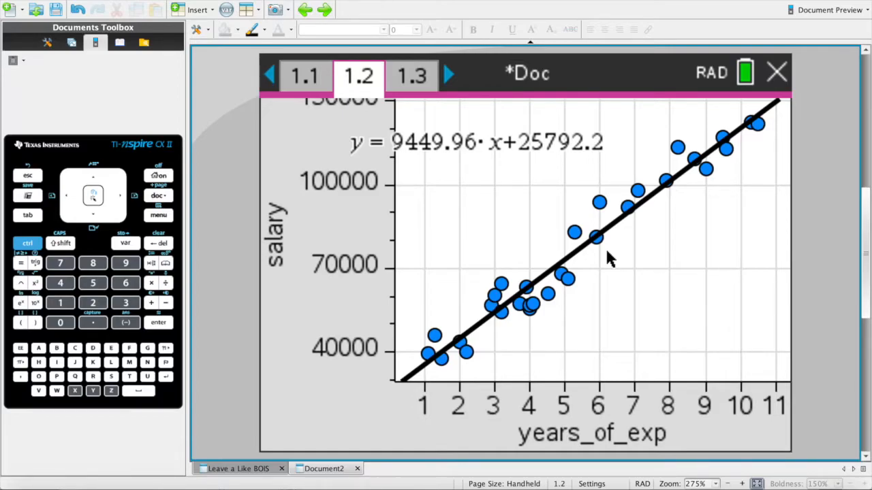
{"action": "mouse_move", "coordinate": [583, 211]}
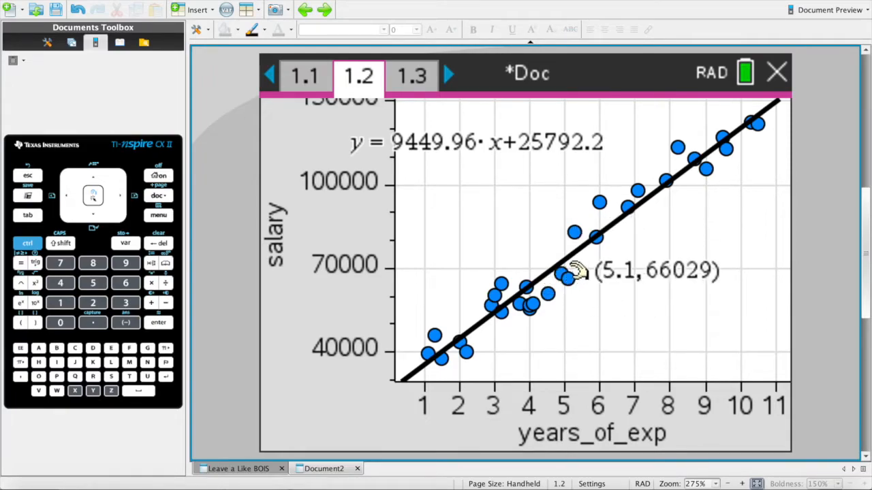
{"action": "mouse_move", "coordinate": [589, 305]}
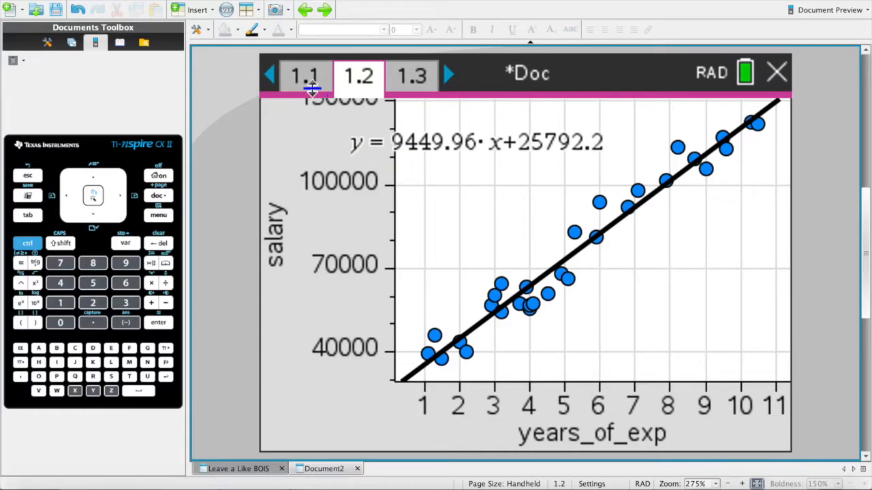
Step: From empty column C start a Linear Regression (mx+b) stat calculation
{"action": "left_click", "coordinate": [304, 75]}
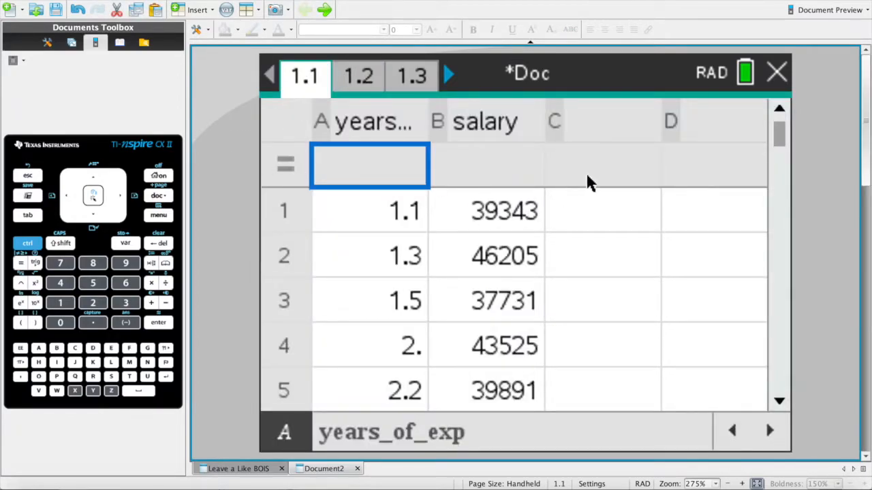
{"action": "left_click", "coordinate": [158, 215]}
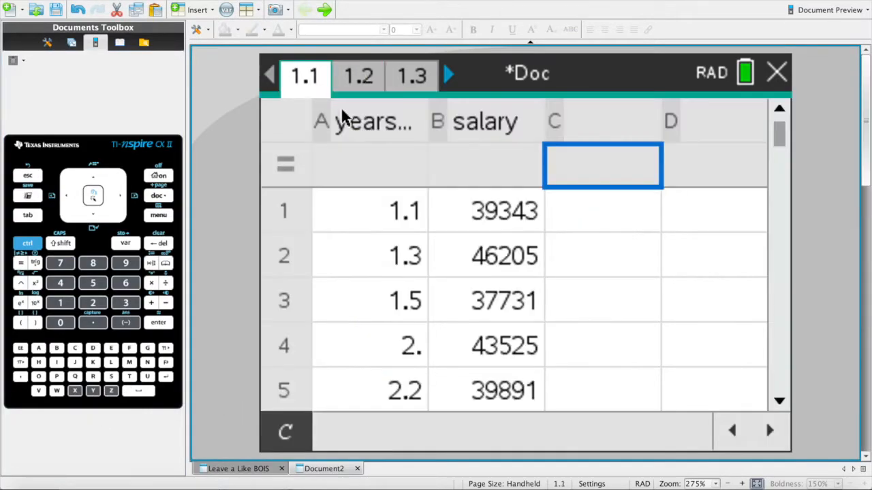
{"action": "mouse_move", "coordinate": [294, 233]}
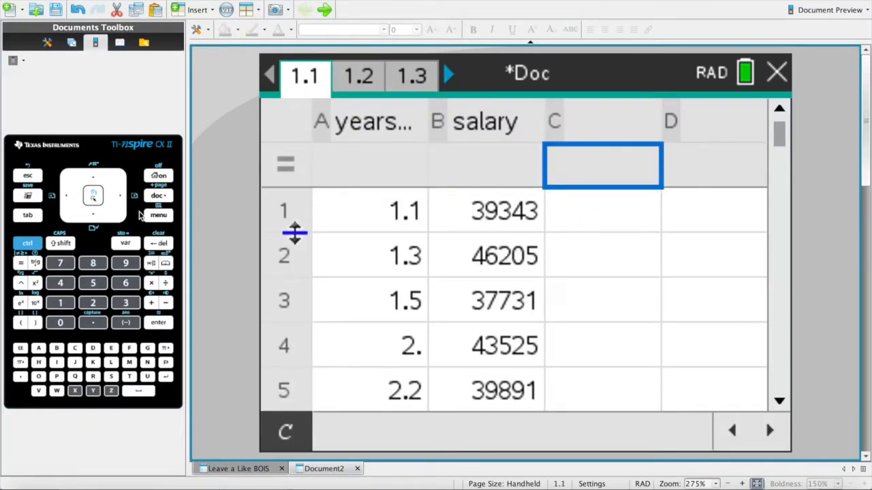
{"action": "left_click", "coordinate": [158, 215]}
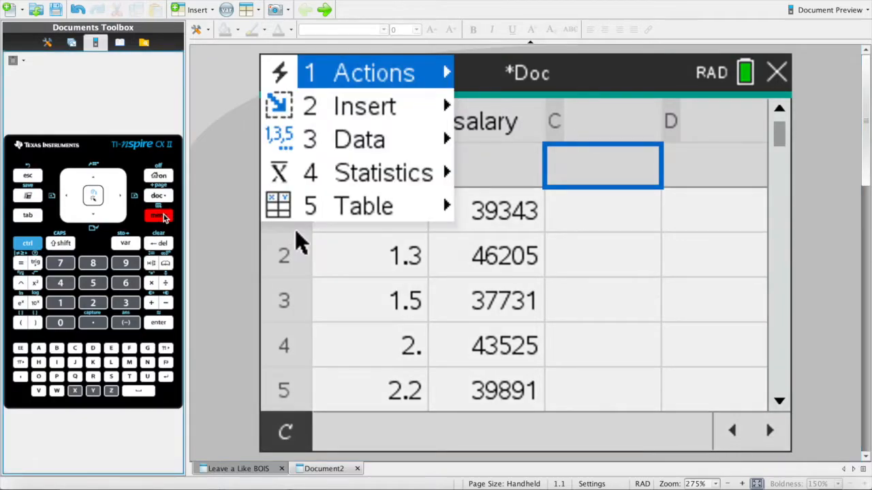
{"action": "left_click", "coordinate": [382, 171]}
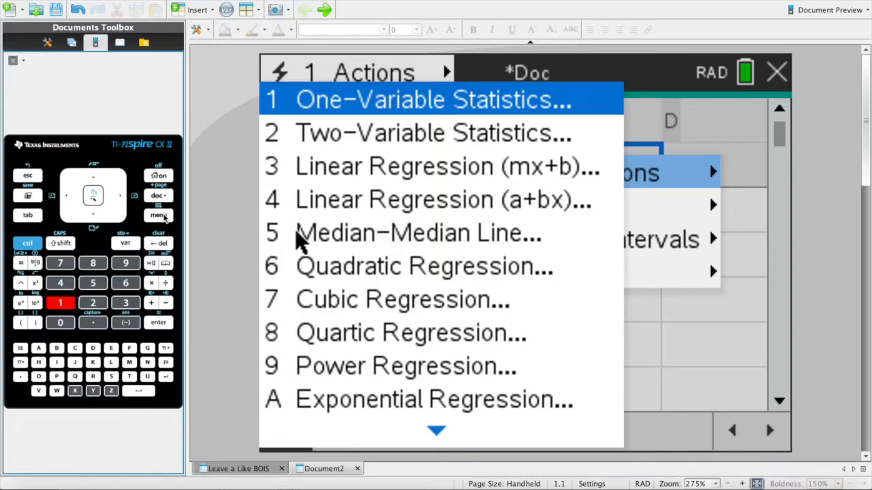
{"action": "left_click", "coordinate": [446, 167]}
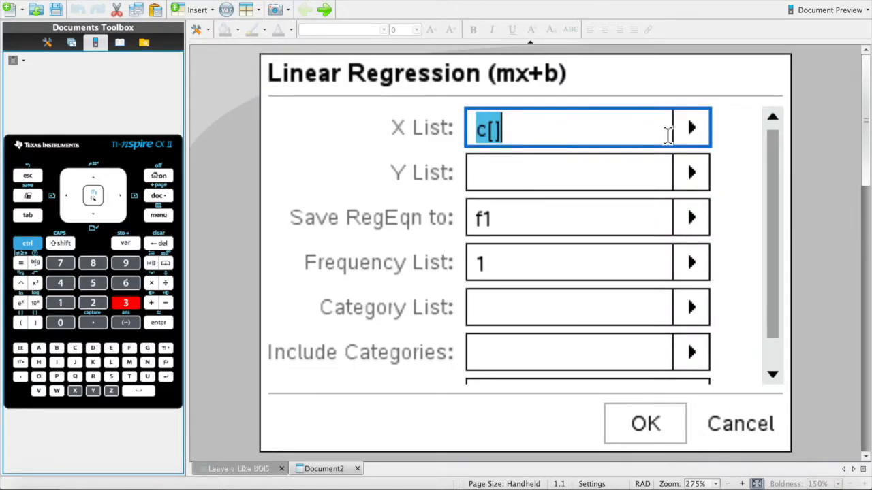
Step: Run the regression with X List years_of_exp and Y List salary, giving m 9449.96, b 25792.2, r² 0.956957
{"action": "left_click", "coordinate": [692, 128]}
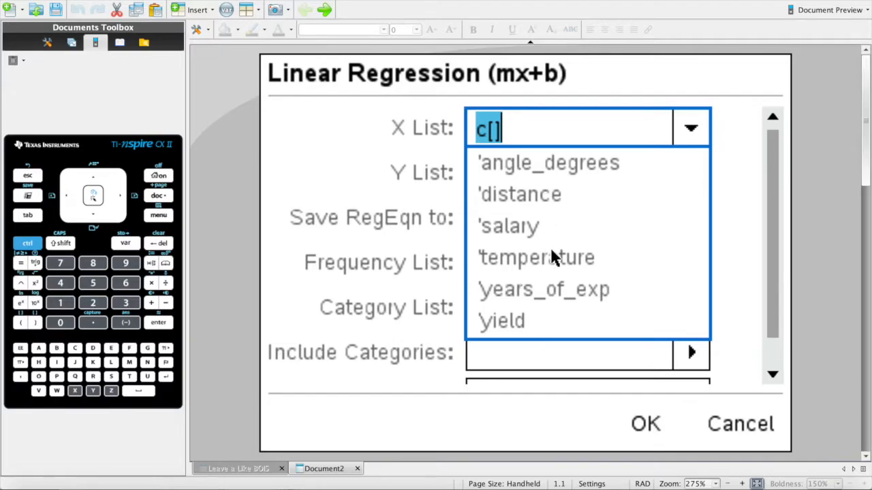
{"action": "left_click", "coordinate": [508, 226]}
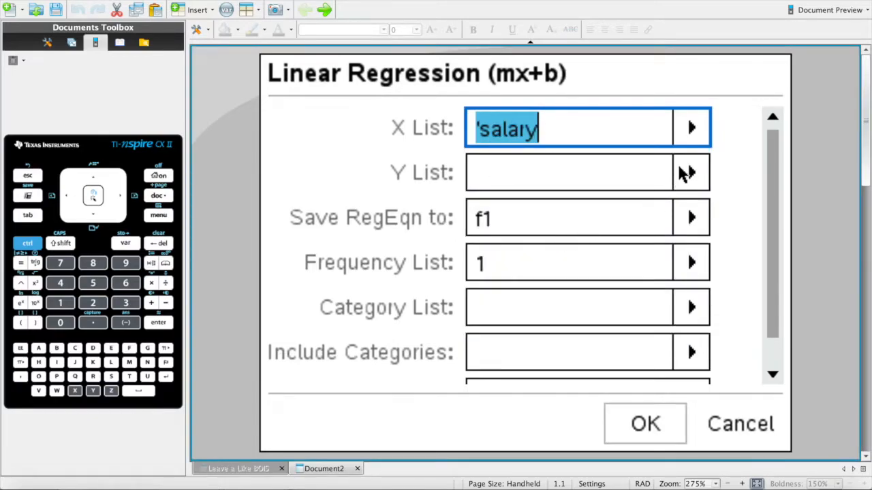
{"action": "type", "text": "years_of_exp"}
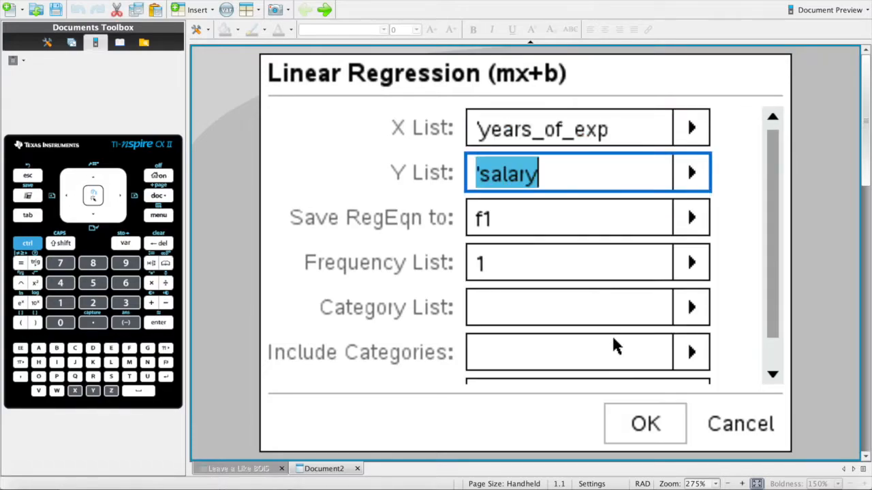
{"action": "left_click", "coordinate": [644, 422]}
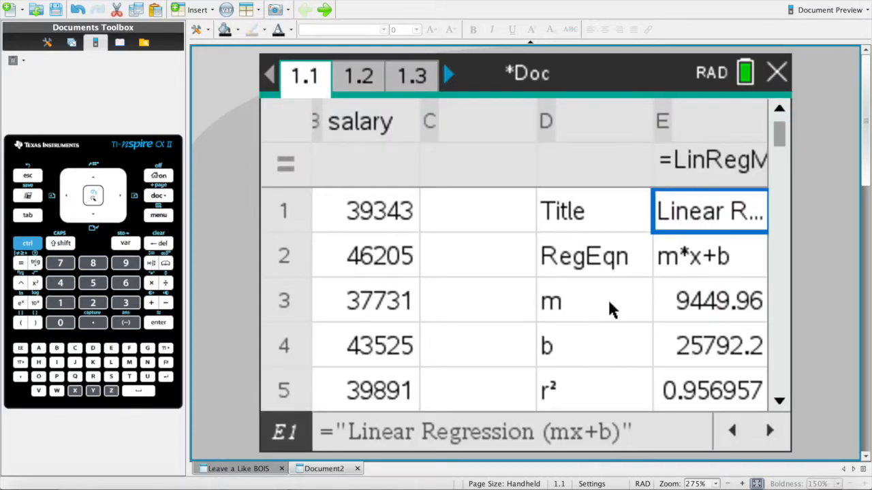
Step: Review the RegEqn, b and r² 0.956957 result cells, then return to scatter plot page 1.2
{"action": "left_click", "coordinate": [592, 301]}
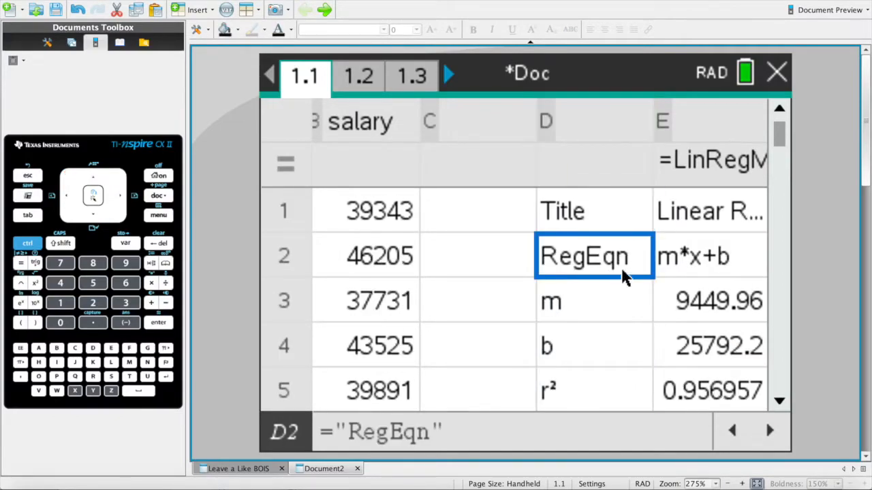
{"action": "mouse_move", "coordinate": [589, 313]}
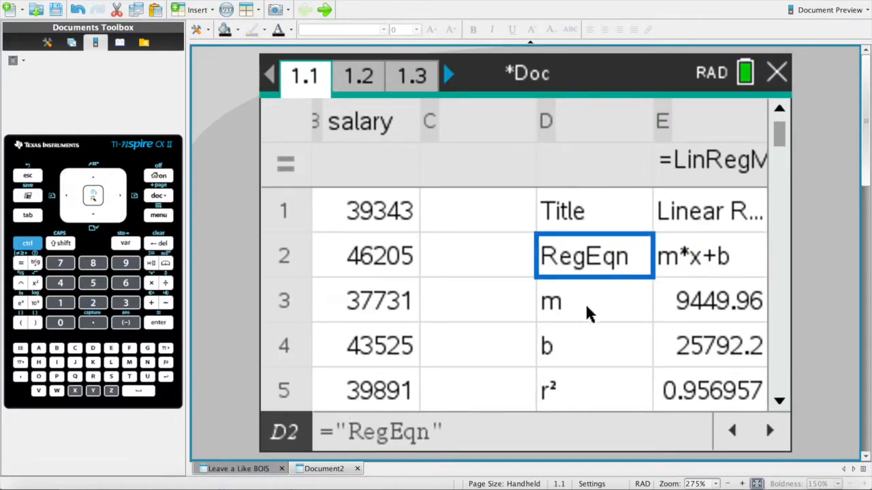
{"action": "left_click", "coordinate": [592, 346]}
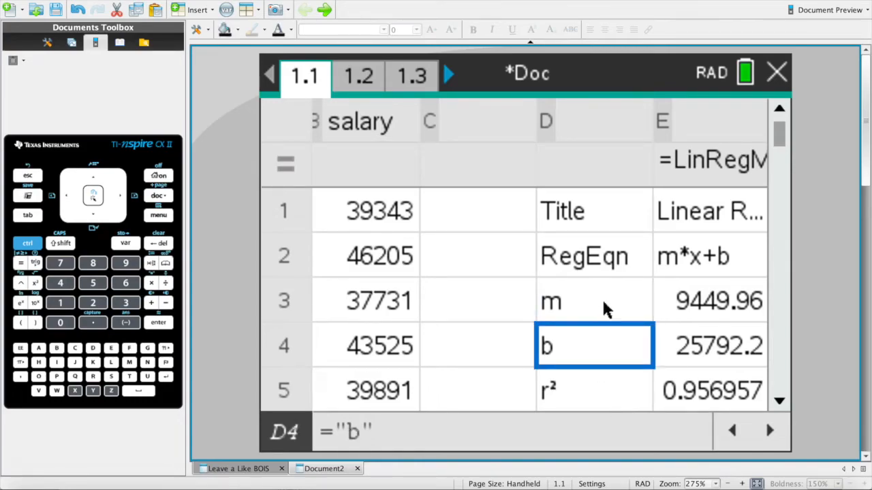
{"action": "left_click", "coordinate": [594, 301]}
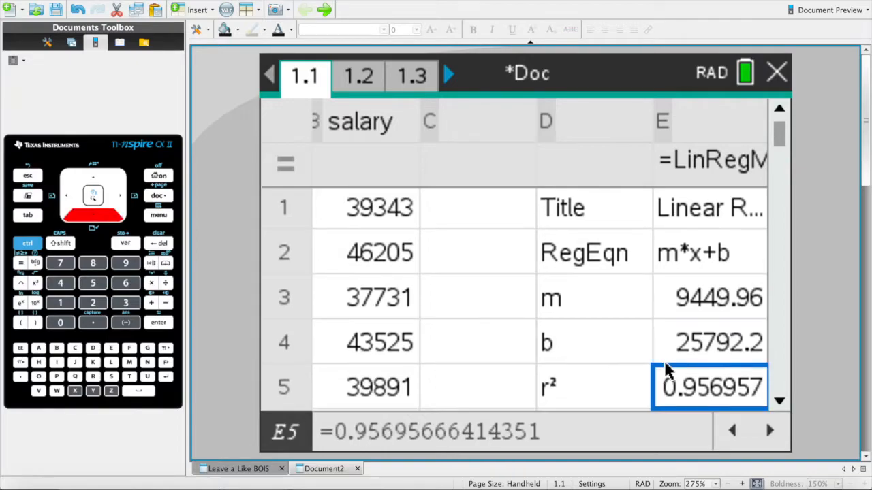
{"action": "left_click", "coordinate": [593, 386]}
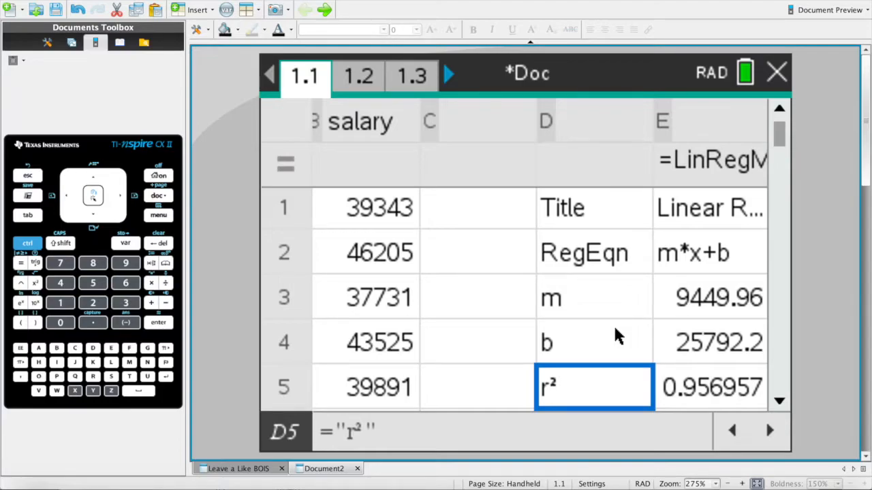
{"action": "mouse_move", "coordinate": [368, 71]}
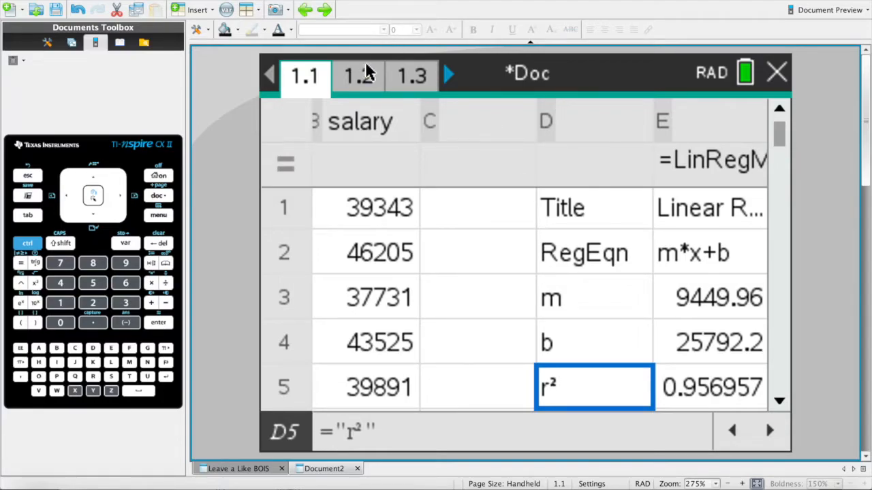
{"action": "left_click", "coordinate": [359, 75]}
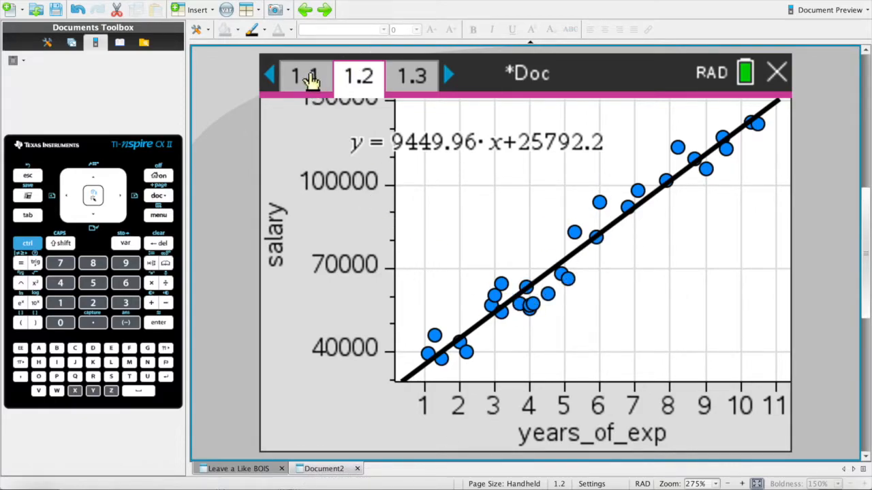
Step: Check the Resid entry on the results spreadsheet, glance at the scatter plot, and return to page 1.1
{"action": "left_click", "coordinate": [303, 75]}
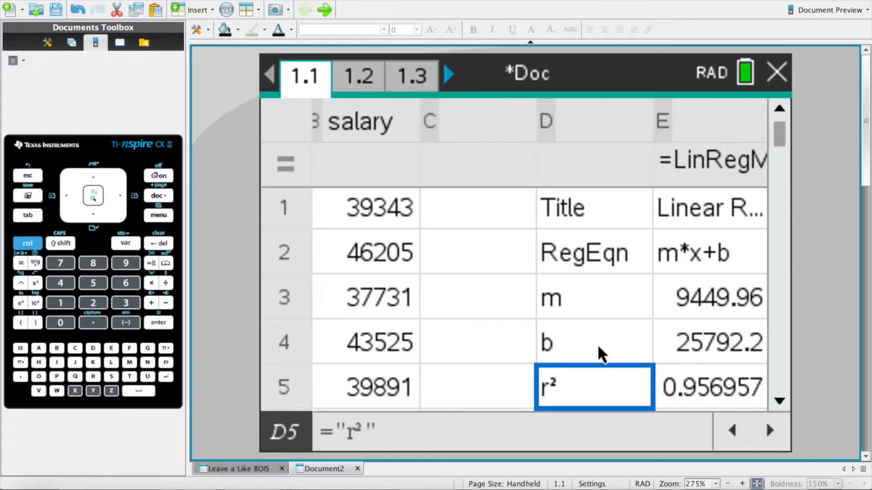
{"action": "key", "text": "Down"}
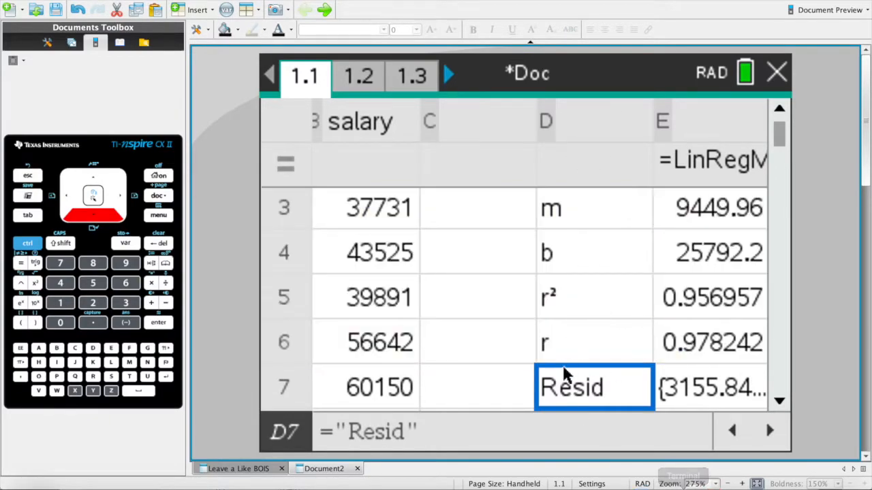
{"action": "mouse_move", "coordinate": [618, 393]}
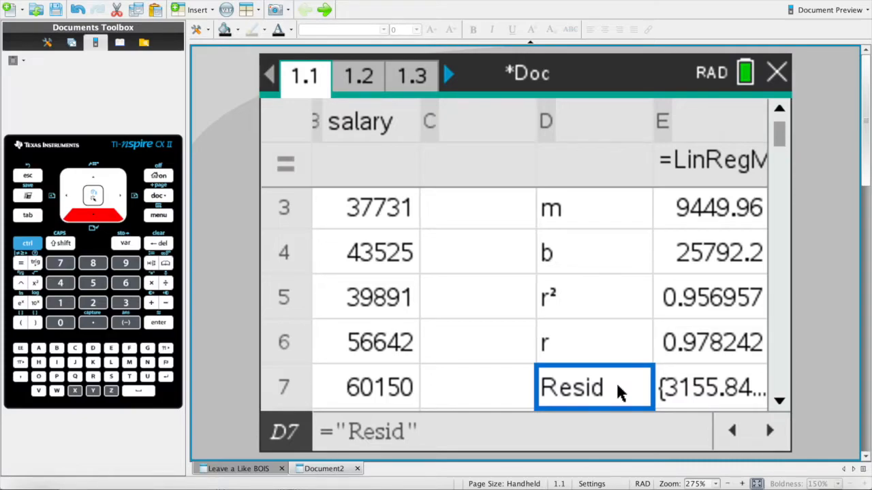
{"action": "mouse_move", "coordinate": [373, 92]}
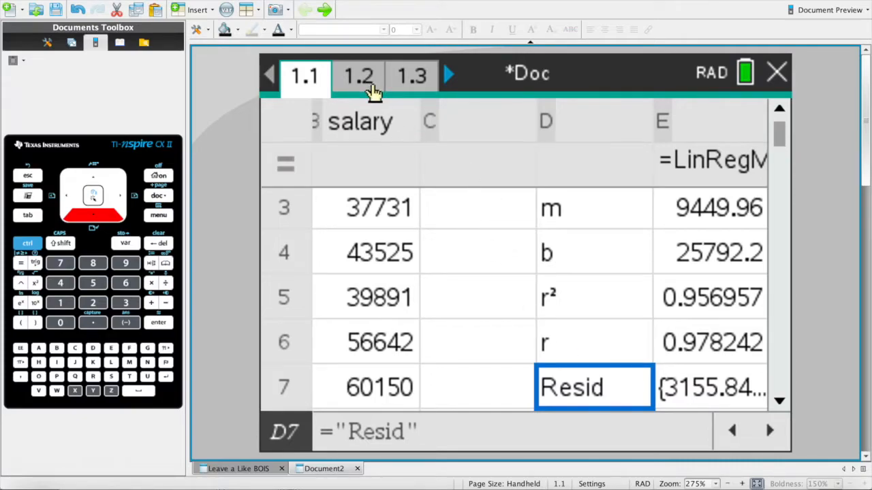
{"action": "left_click", "coordinate": [359, 75]}
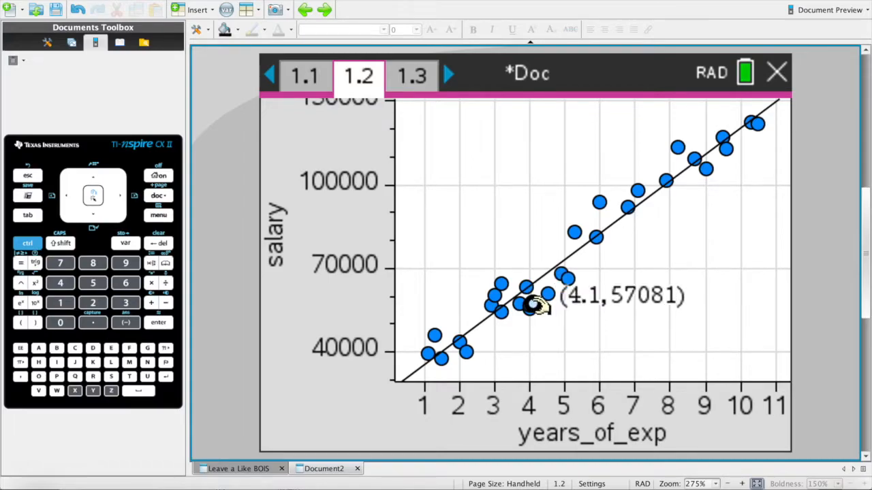
{"action": "mouse_move", "coordinate": [678, 286]}
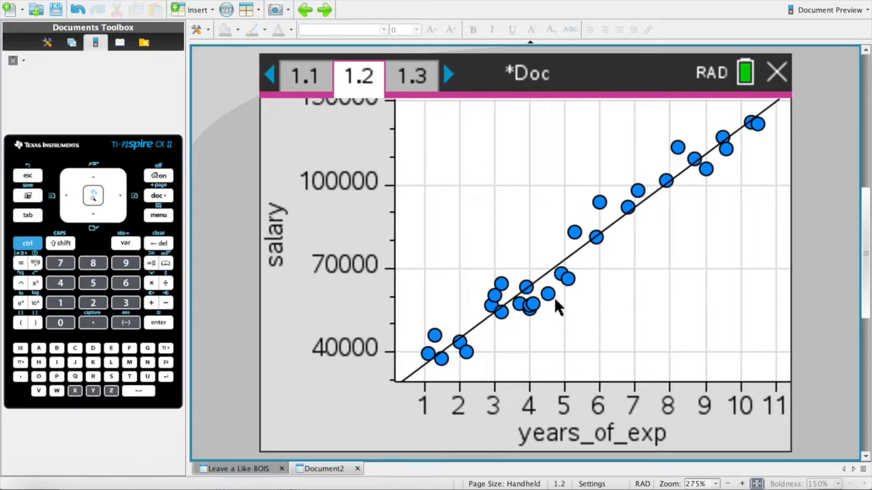
{"action": "mouse_move", "coordinate": [474, 275]}
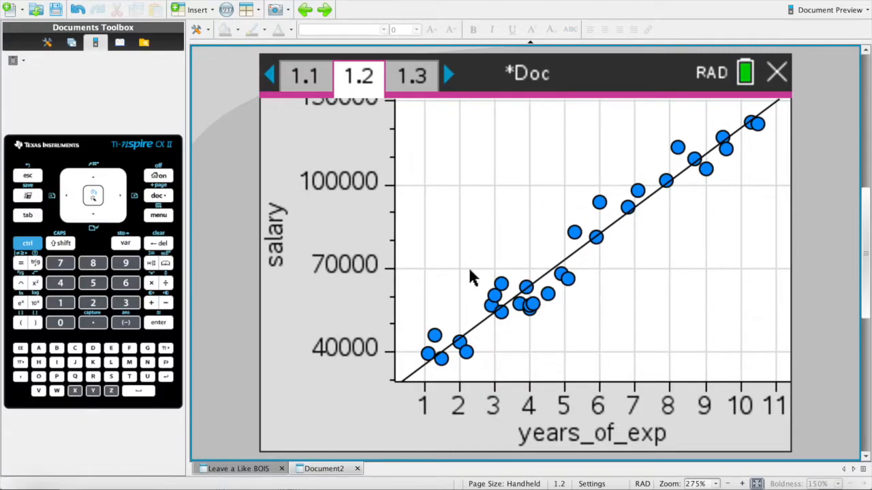
{"action": "left_click", "coordinate": [304, 75]}
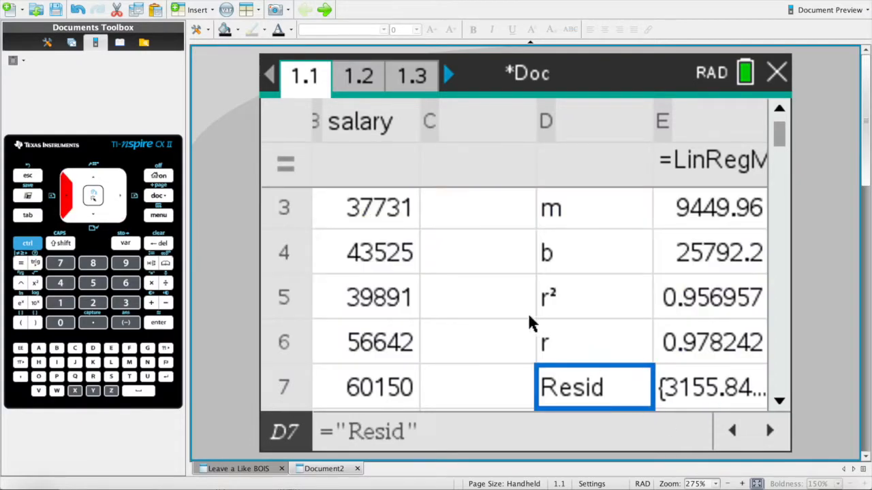
Step: View the full residual list, then flip between pages 1.1 and 1.2, ending on the fitted scatter plot
{"action": "left_click", "coordinate": [711, 386]}
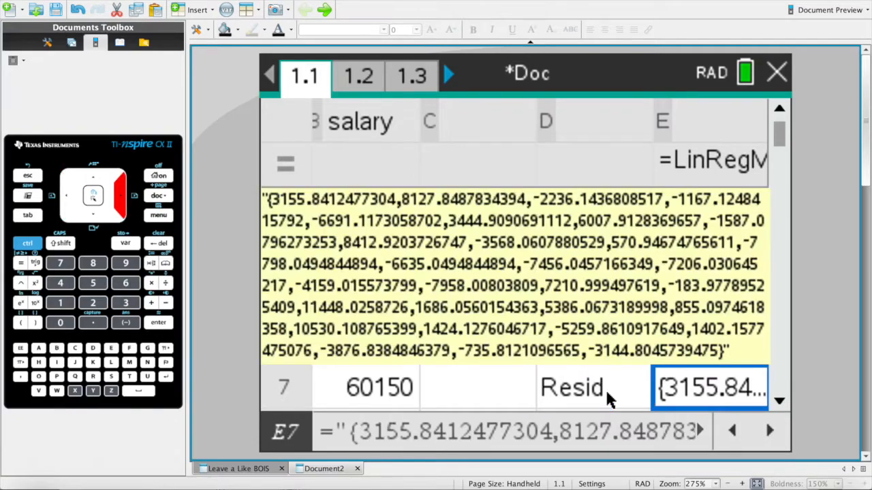
{"action": "left_click", "coordinate": [592, 387]}
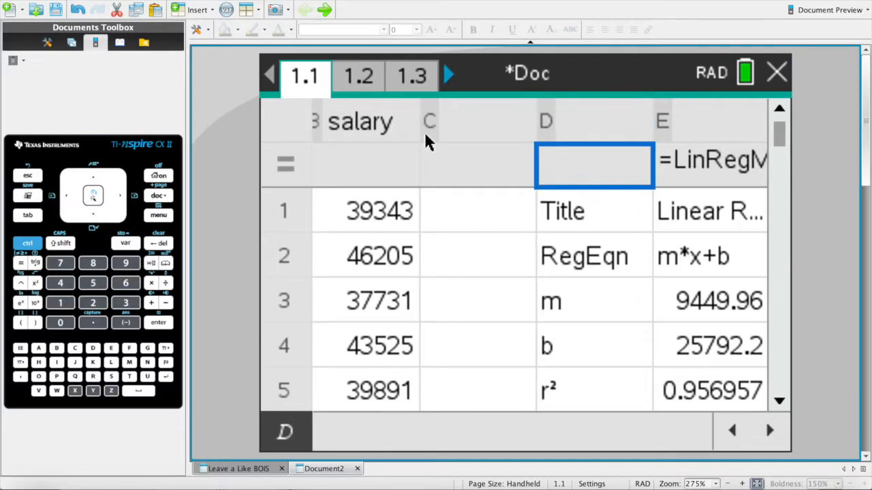
{"action": "left_click", "coordinate": [357, 75]}
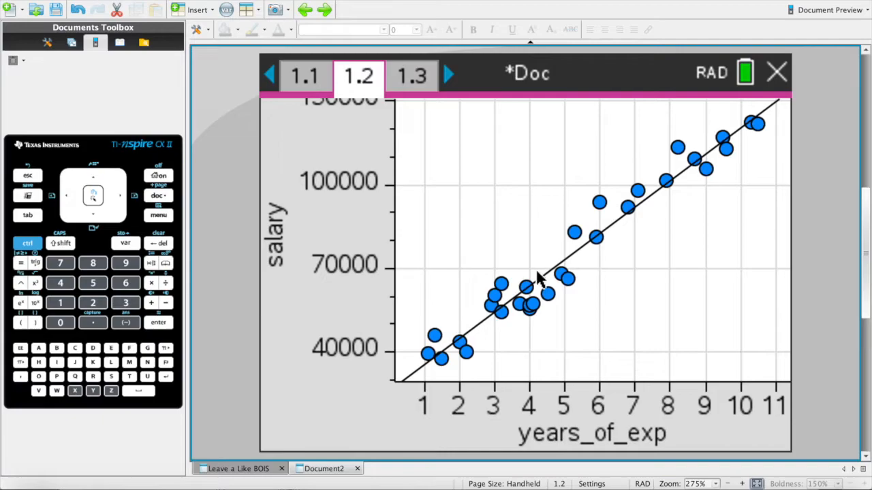
{"action": "mouse_move", "coordinate": [465, 216]}
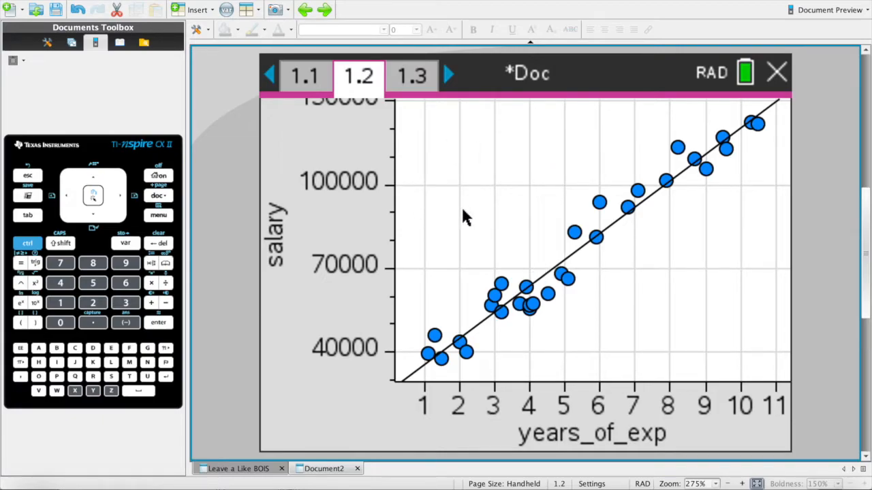
{"action": "left_click", "coordinate": [305, 75]}
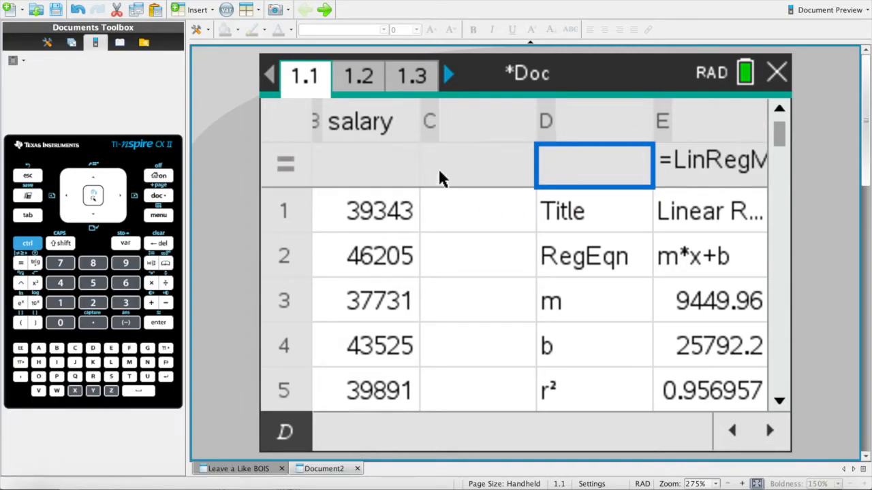
{"action": "left_click", "coordinate": [359, 75]}
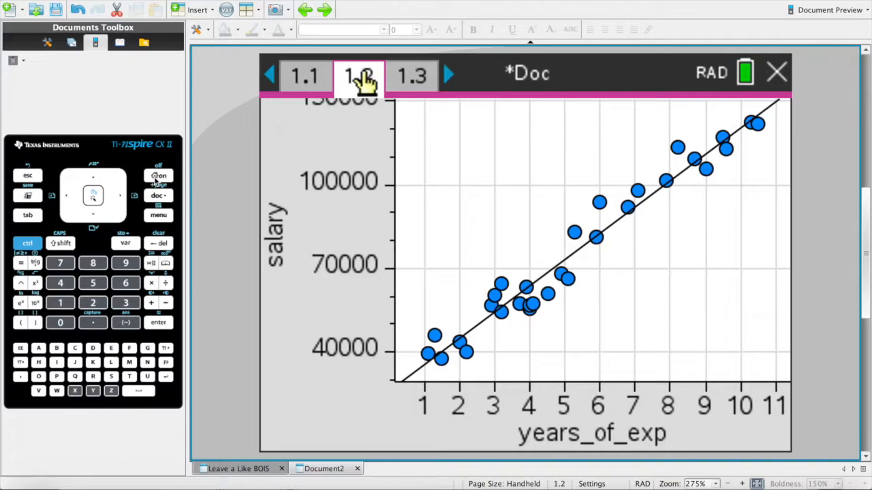
Step: Zoom out graph page 1.3 so the f1 regression line shows, then return to spreadsheet page 1.1
{"action": "left_click", "coordinate": [412, 75]}
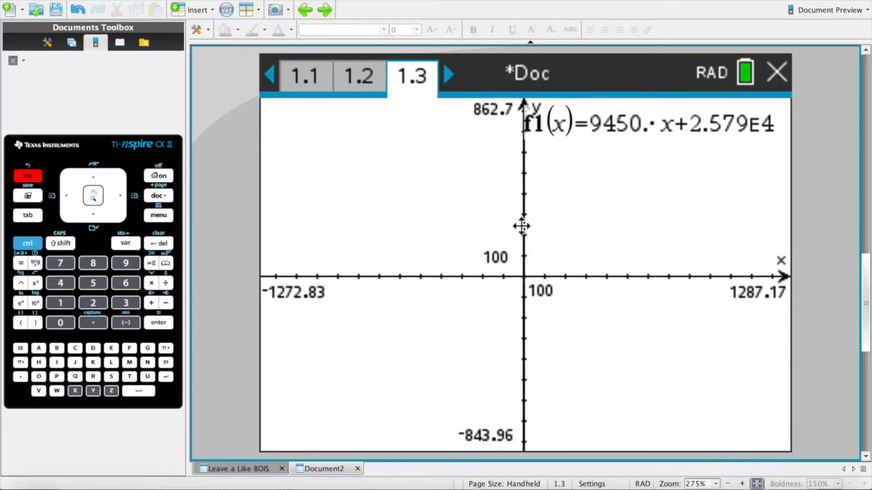
{"action": "mouse_move", "coordinate": [384, 256]}
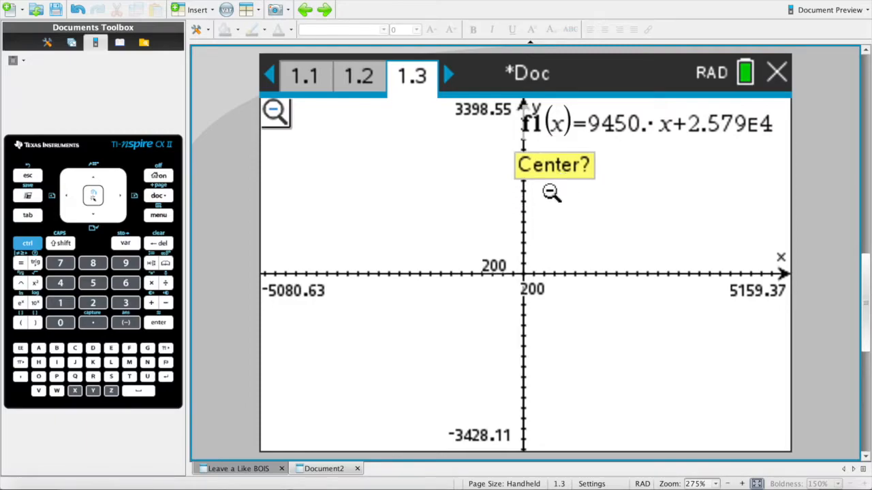
{"action": "left_click", "coordinate": [158, 215]}
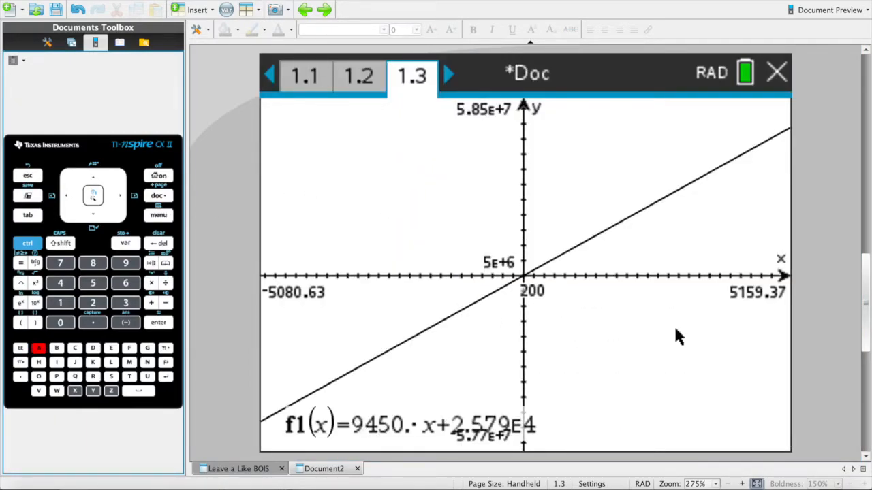
{"action": "mouse_move", "coordinate": [456, 420]}
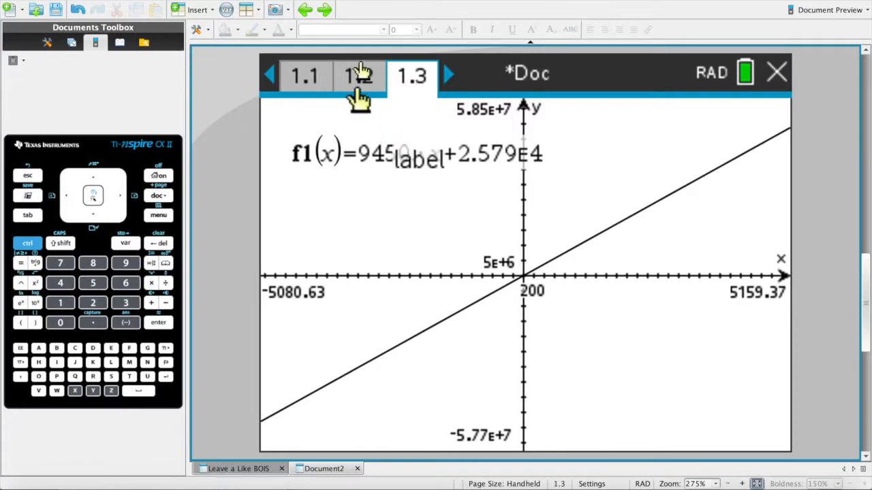
{"action": "left_click", "coordinate": [304, 75]}
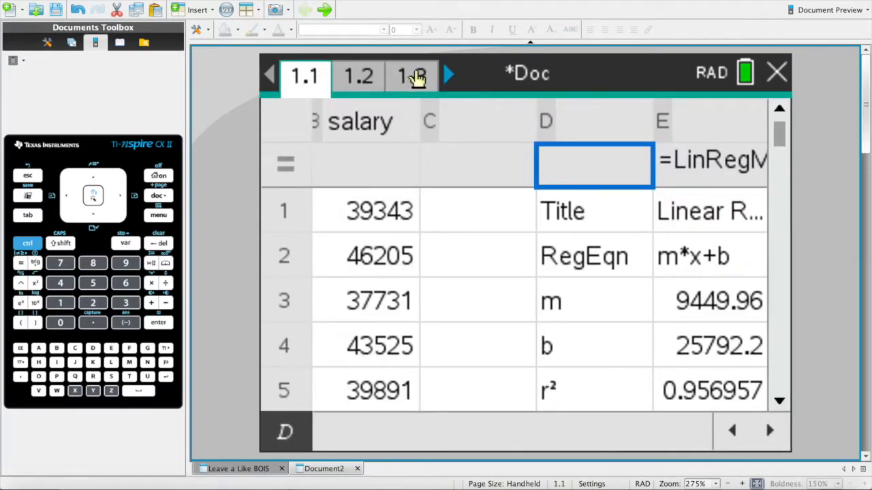
Step: On page 1.4 select the angle_degrees and distance columns and scroll through their values
{"action": "left_click", "coordinate": [447, 74]}
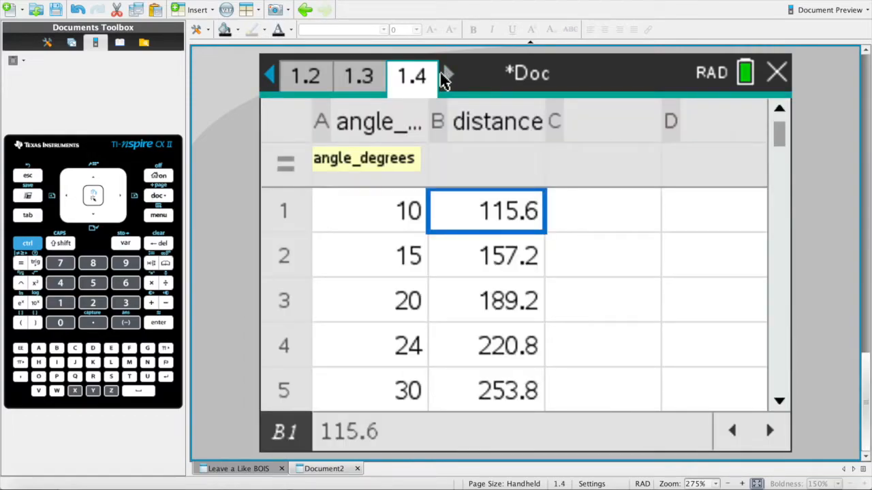
{"action": "left_click", "coordinate": [370, 121]}
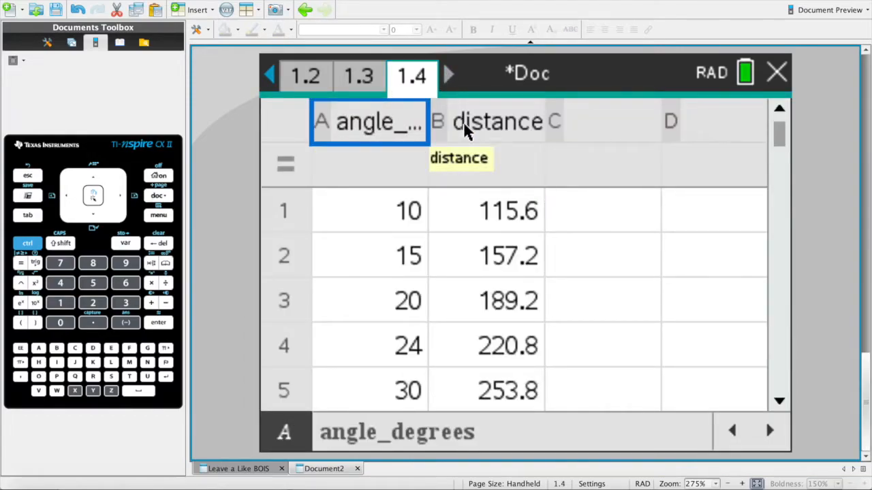
{"action": "left_click", "coordinate": [487, 122]}
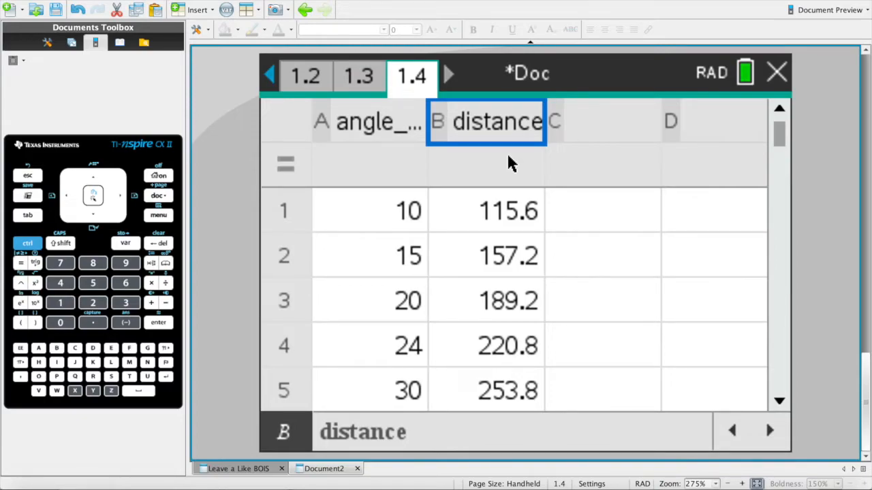
{"action": "mouse_move", "coordinate": [442, 185]}
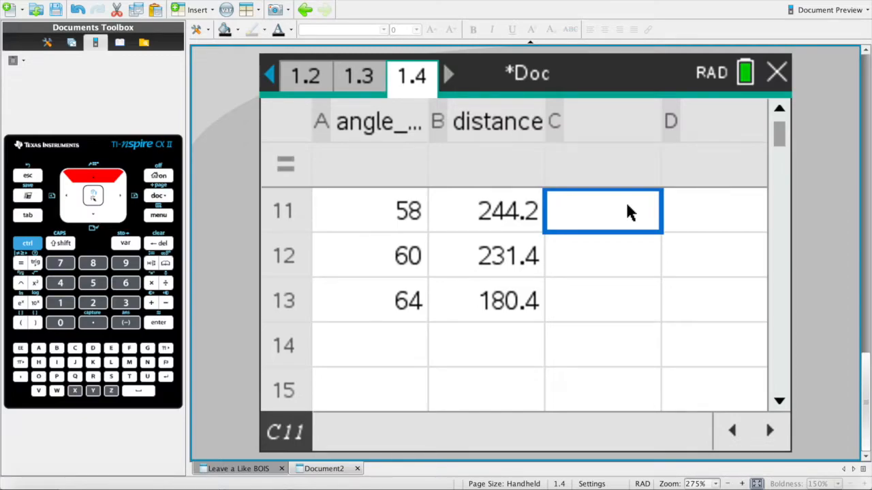
{"action": "scroll", "scroll_direction": "up", "scroll_amount": 3}
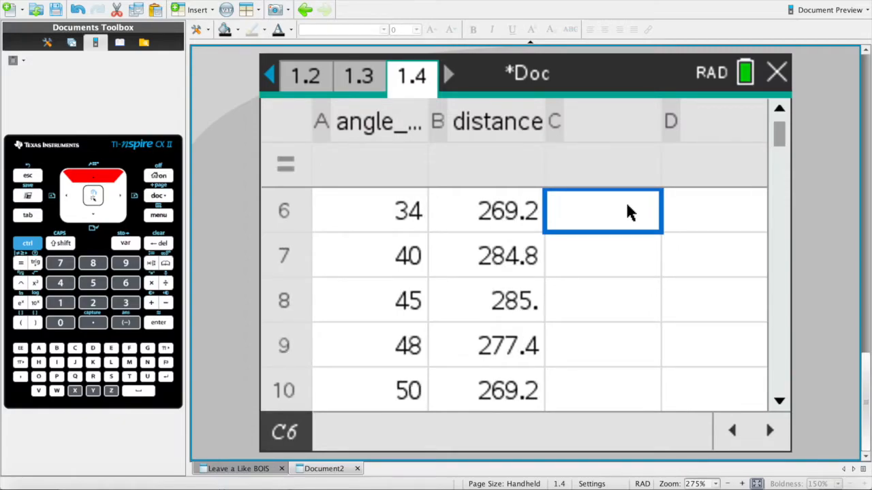
{"action": "scroll", "scroll_direction": "up", "scroll_amount": 3}
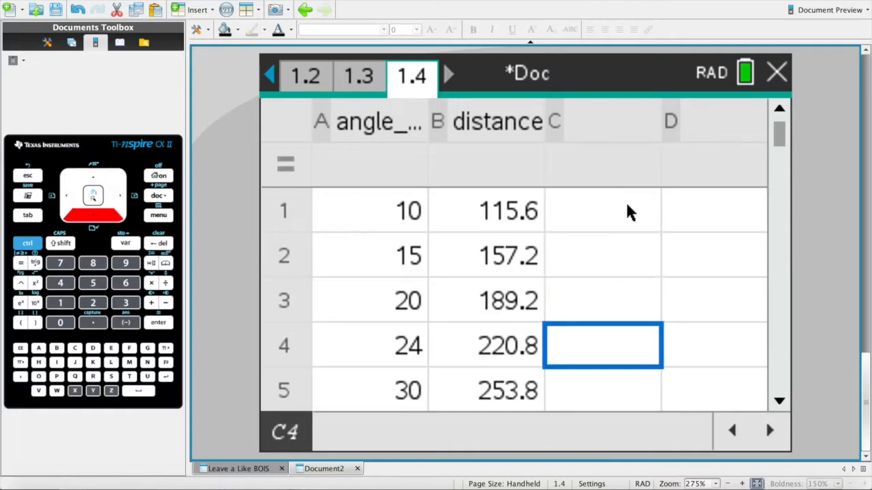
{"action": "scroll", "scroll_direction": "down", "scroll_amount": 3}
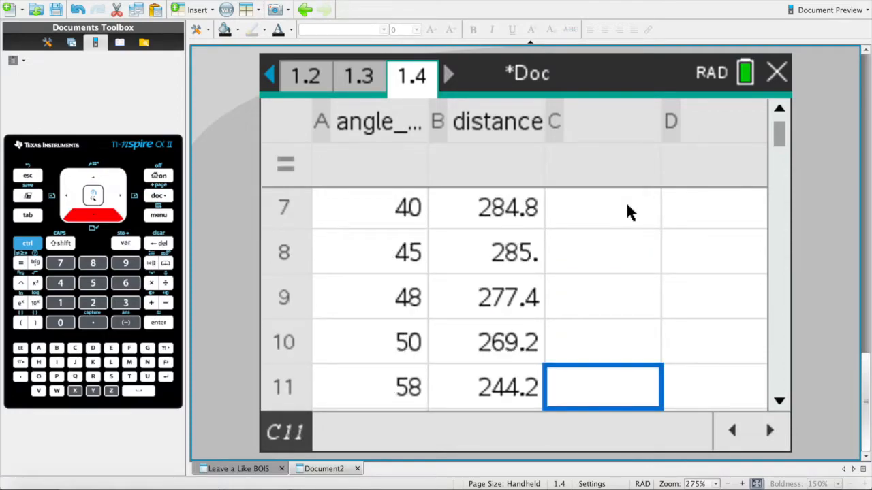
{"action": "key", "text": "up"}
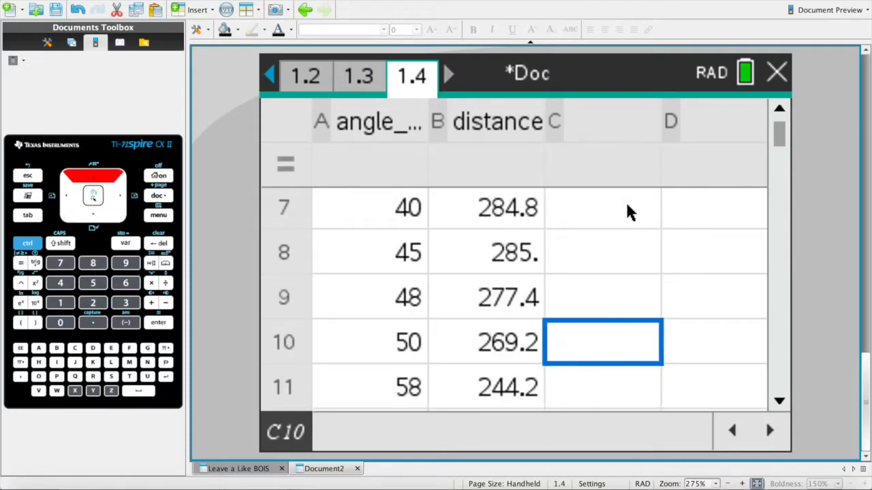
Step: Insert a new Data & Statistics page 1.5 for the selected data
{"action": "left_click", "coordinate": [602, 252]}
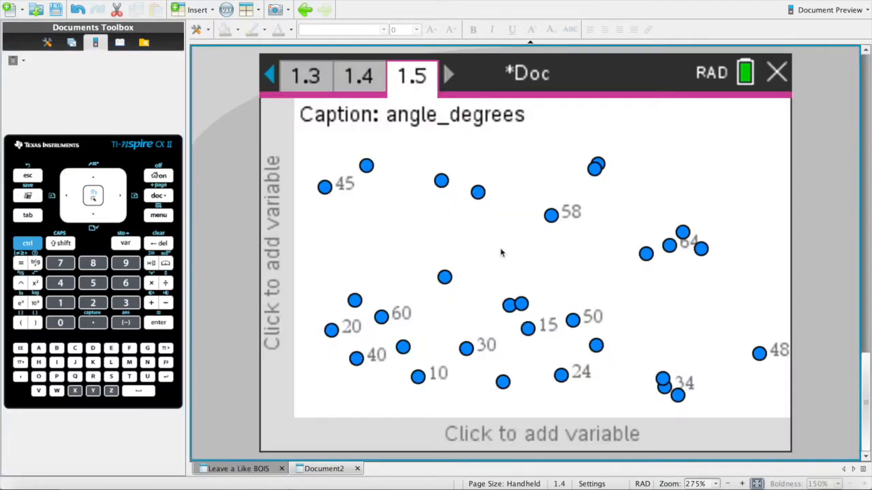
{"action": "left_click", "coordinate": [542, 433]}
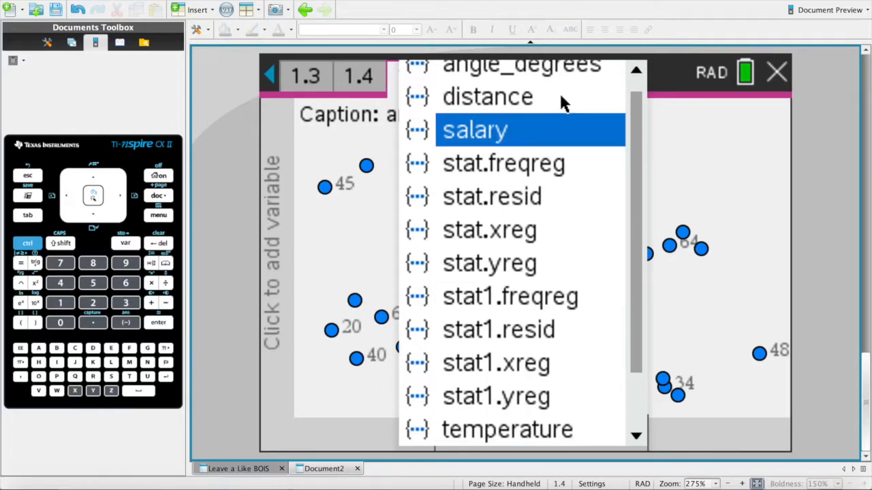
{"action": "scroll", "scroll_direction": "down", "scroll_amount": 3}
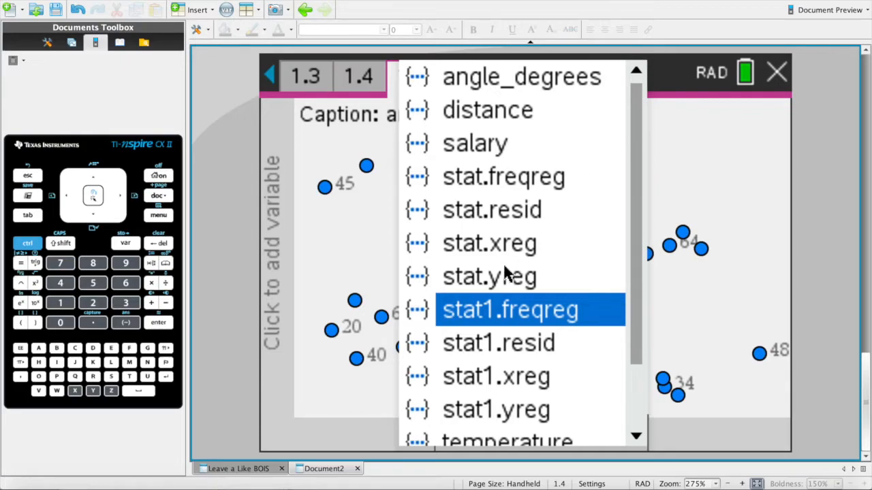
{"action": "left_click", "coordinate": [522, 76]}
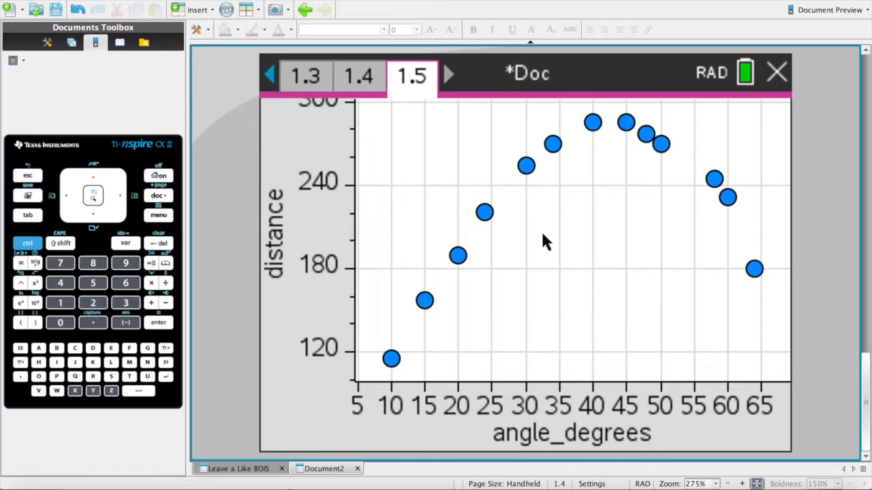
{"action": "mouse_move", "coordinate": [623, 123]}
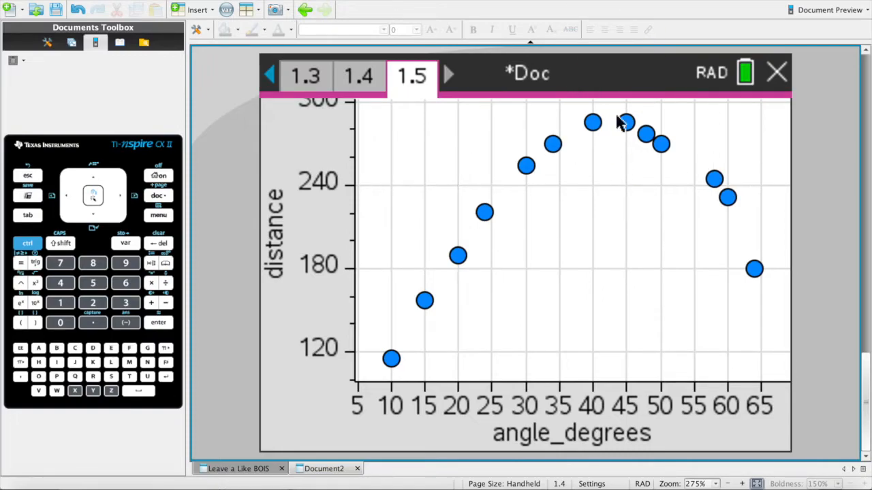
{"action": "mouse_move", "coordinate": [570, 245]}
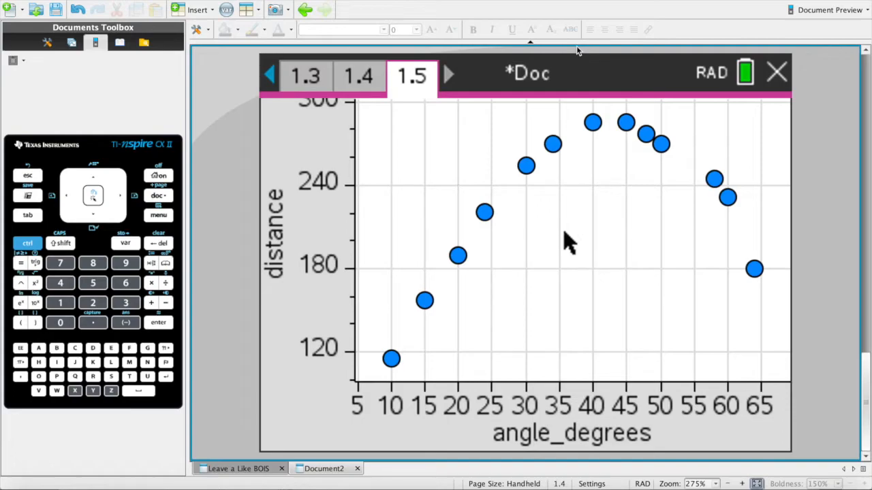
{"action": "mouse_move", "coordinate": [300, 106]}
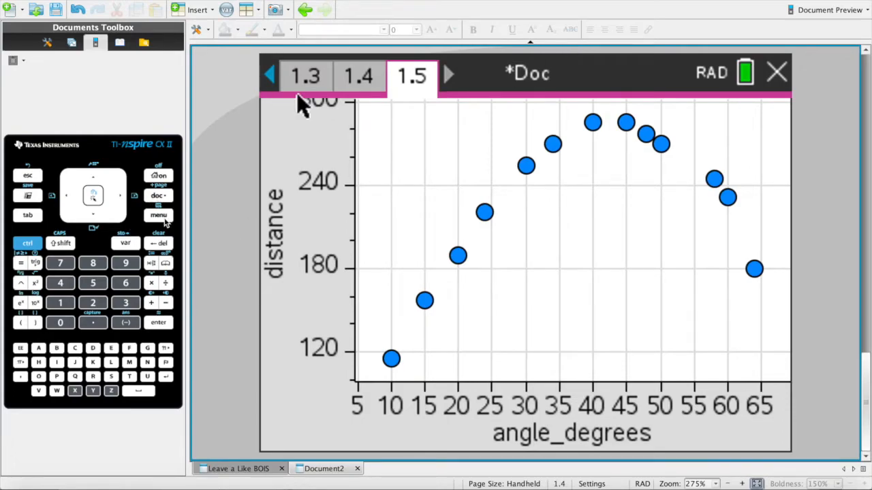
Step: Fit a quadratic curve y = −0.173714·x² + 14.5212·x − 21.8977 to the plot, then go to page 1.4
{"action": "left_click", "coordinate": [158, 215]}
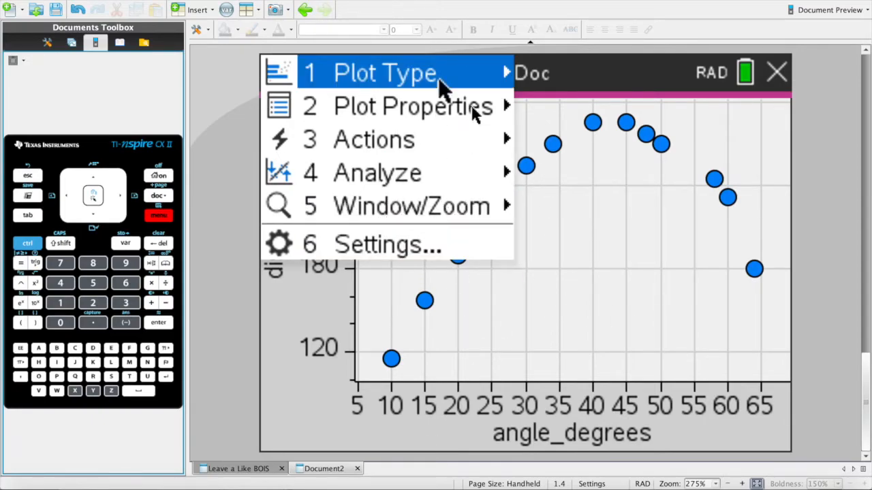
{"action": "mouse_move", "coordinate": [443, 173]}
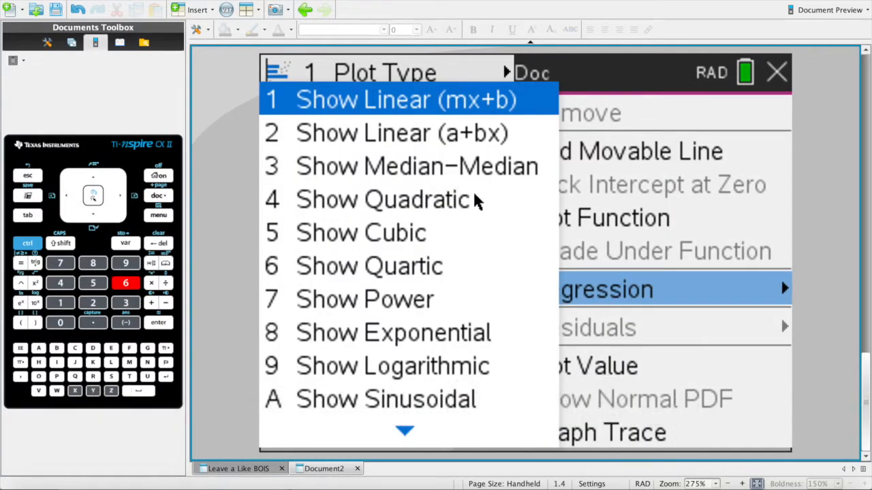
{"action": "left_click", "coordinate": [381, 199]}
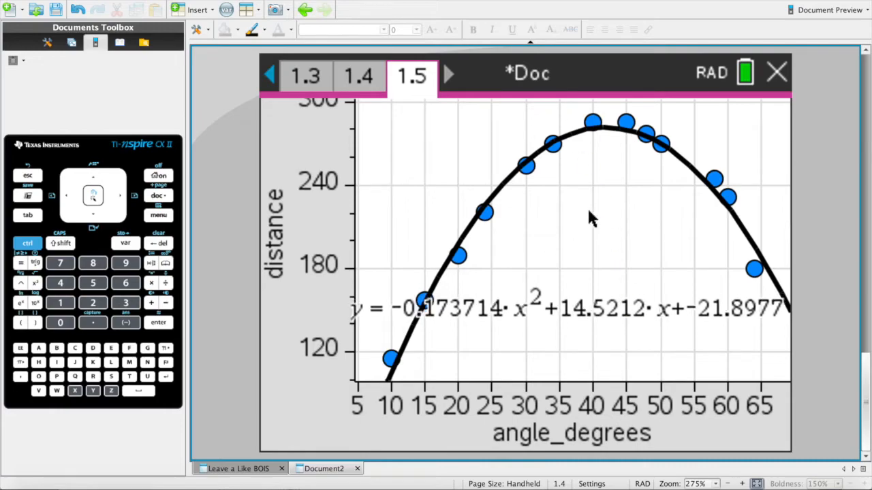
{"action": "mouse_move", "coordinate": [606, 149]}
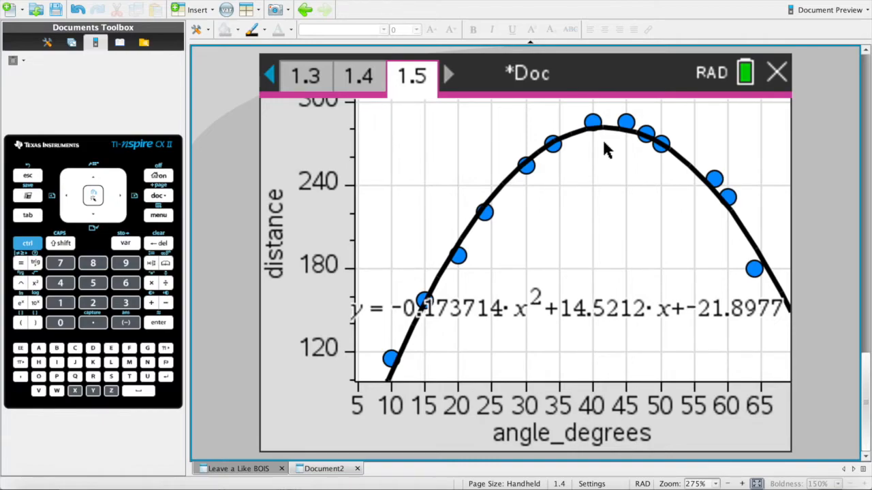
{"action": "left_click", "coordinate": [359, 75]}
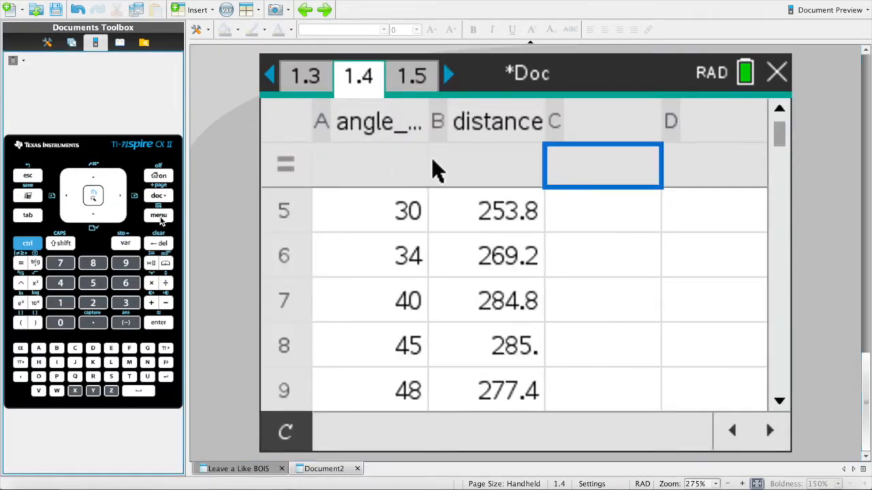
Step: Run a Quadratic Regression with X angle_degrees and Y distance (R² 0.981224), then go to the home screen
{"action": "left_click", "coordinate": [158, 215]}
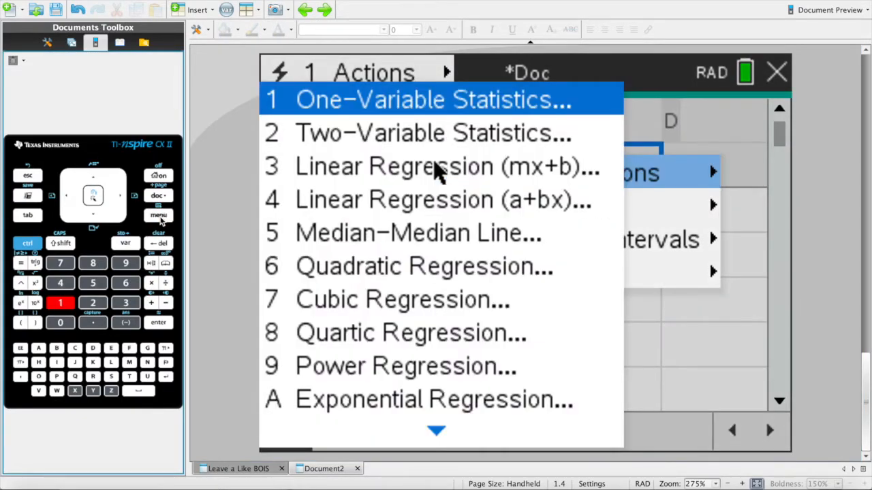
{"action": "left_click", "coordinate": [422, 266]}
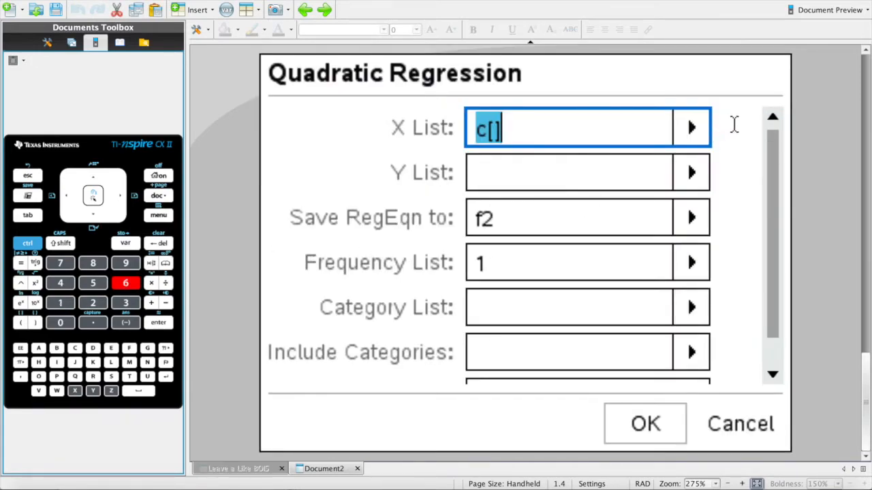
{"action": "left_click", "coordinate": [691, 128]}
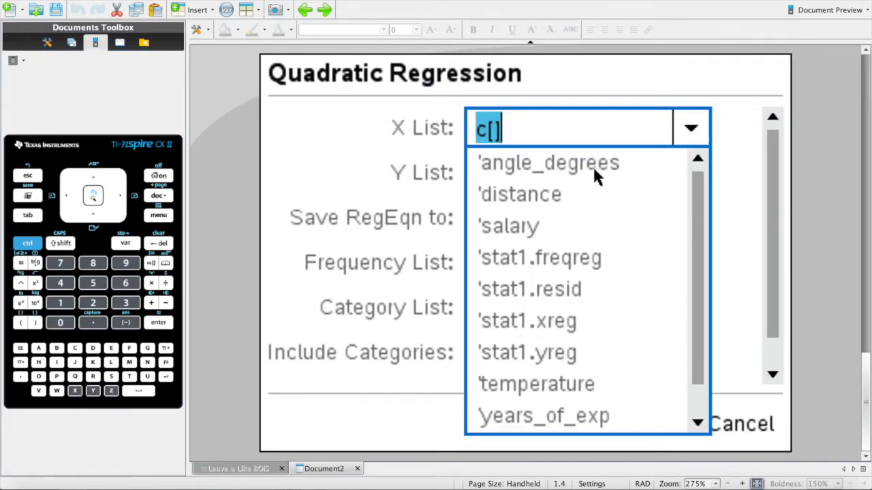
{"action": "left_click", "coordinate": [547, 163]}
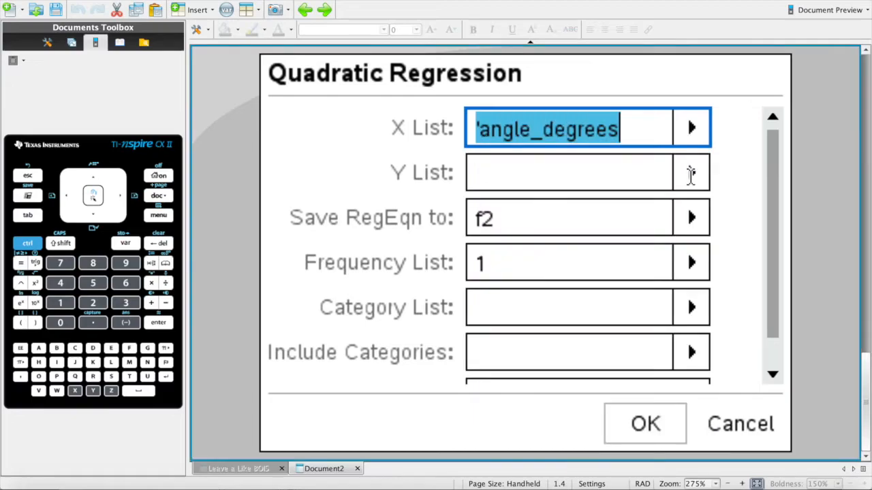
{"action": "left_click", "coordinate": [690, 172]}
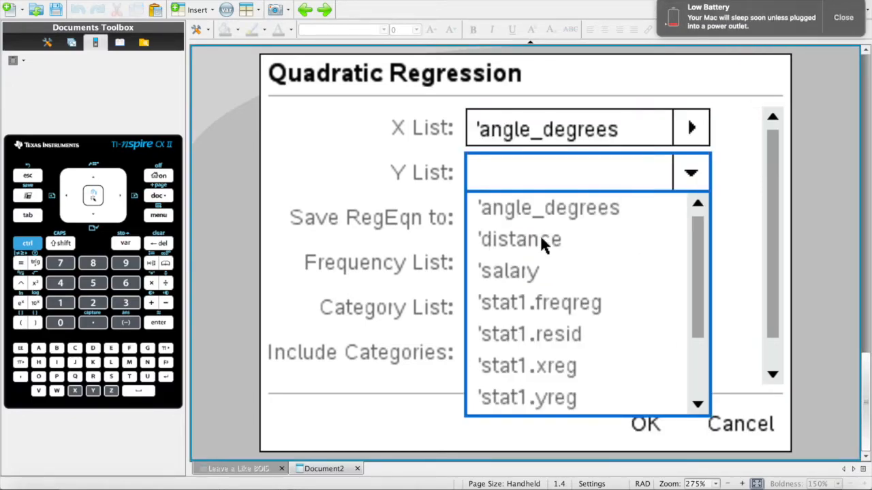
{"action": "left_click", "coordinate": [521, 239]}
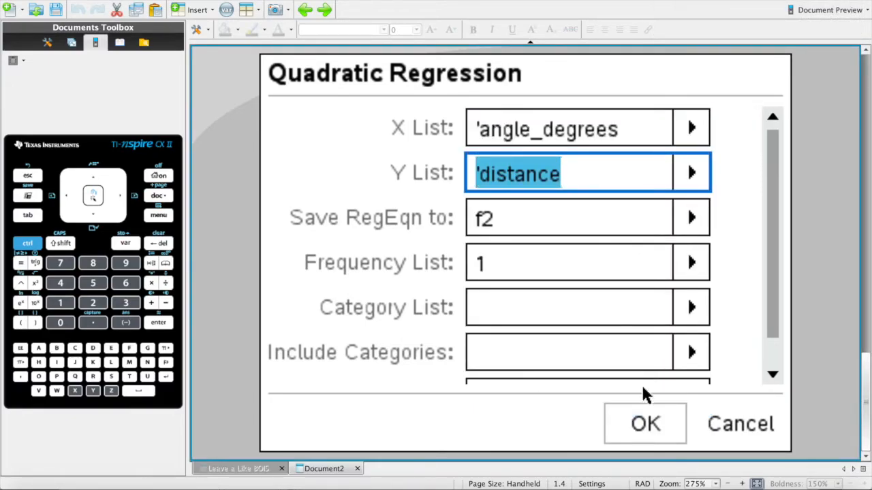
{"action": "left_click", "coordinate": [644, 422]}
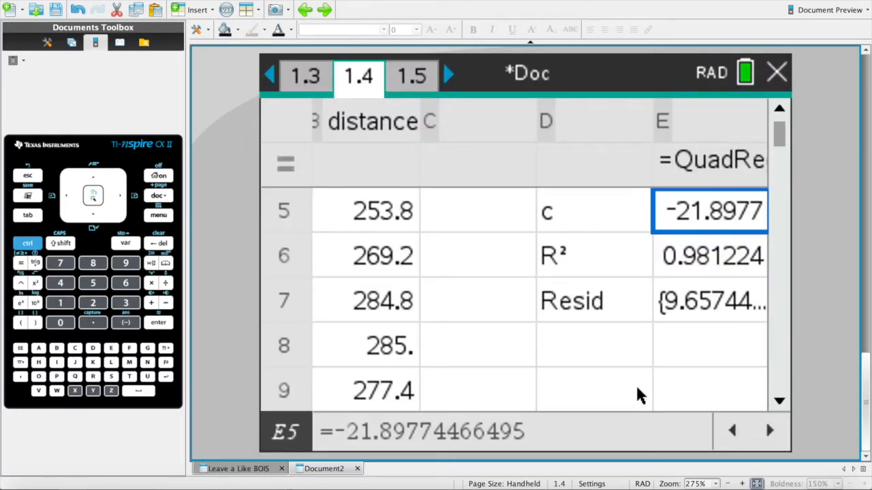
{"action": "mouse_move", "coordinate": [681, 259]}
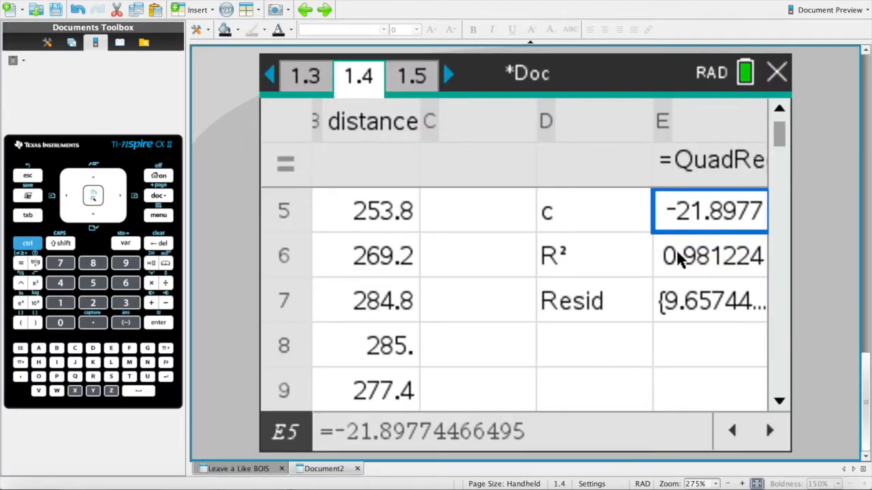
{"action": "left_click", "coordinate": [710, 256]}
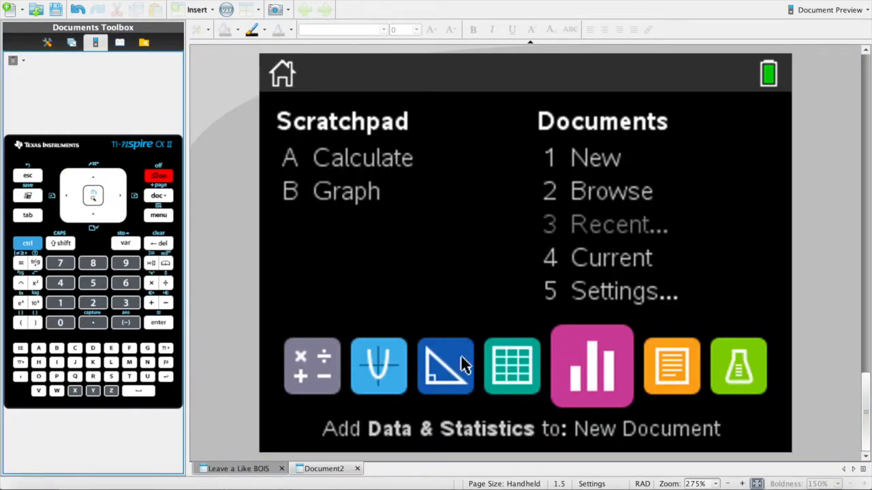
Step: Add a Graphs page 1.6 and rescale its window to fit the f2 parabola
{"action": "left_click", "coordinate": [392, 367]}
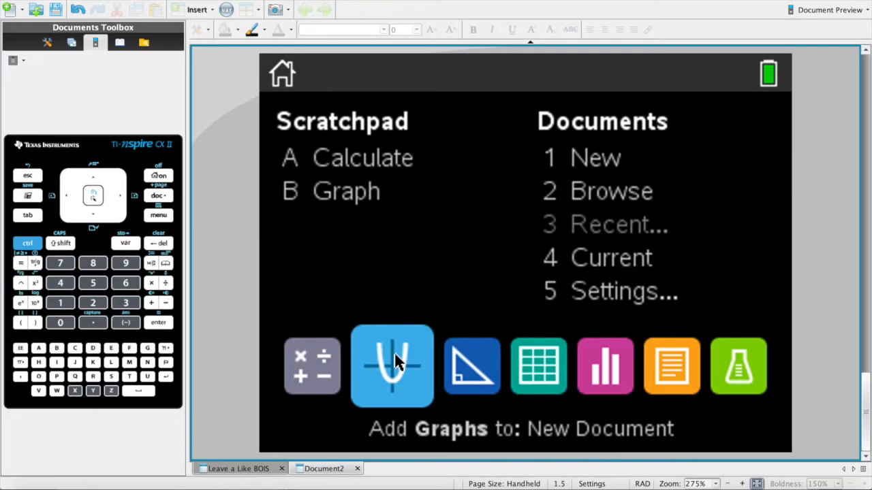
{"action": "left_click", "coordinate": [392, 365]}
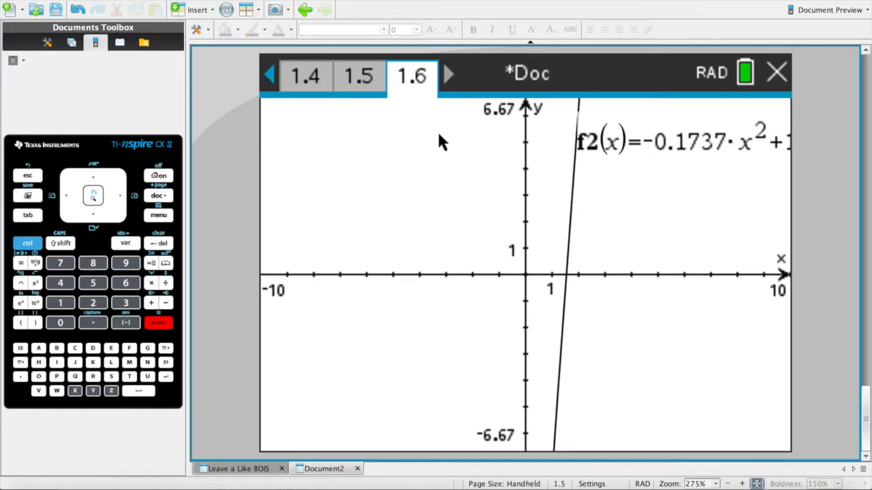
{"action": "mouse_move", "coordinate": [583, 153]}
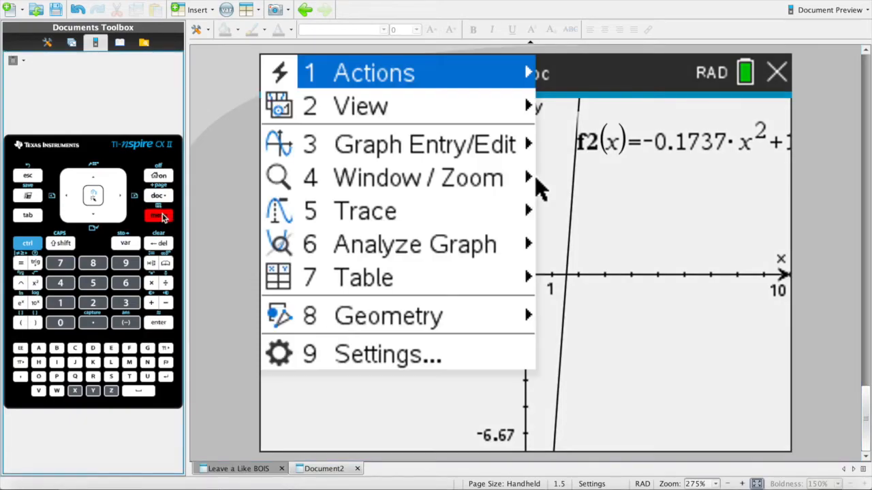
{"action": "left_click", "coordinate": [418, 177]}
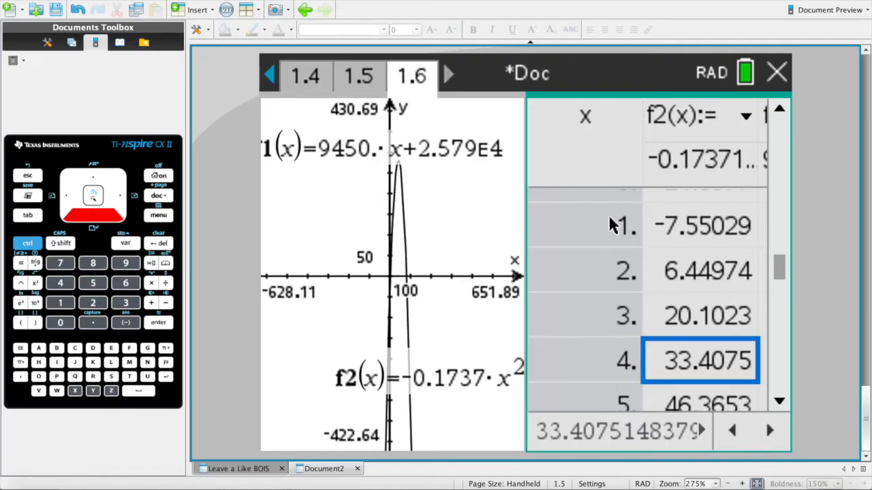
Step: Scroll the Page 1.6 graph of the f2 parabola before removing the split-screen table
{"action": "scroll", "scroll_direction": "down", "scroll_amount": 3}
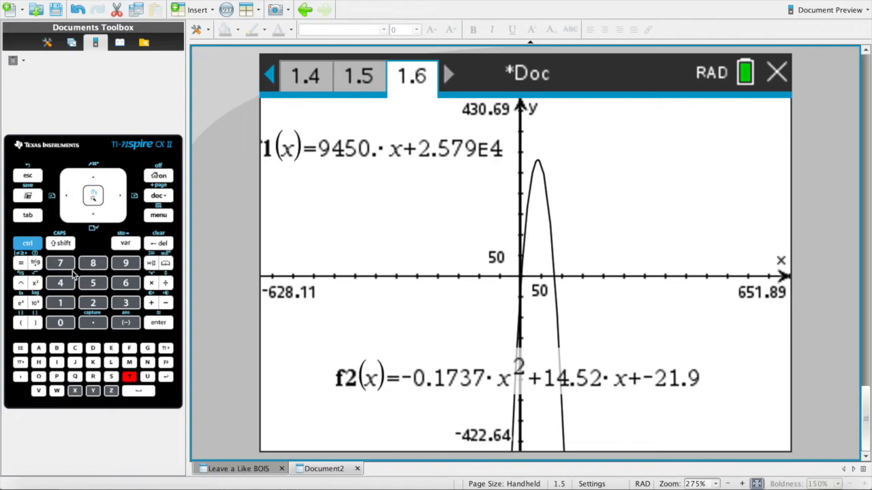
{"action": "mouse_move", "coordinate": [713, 207]}
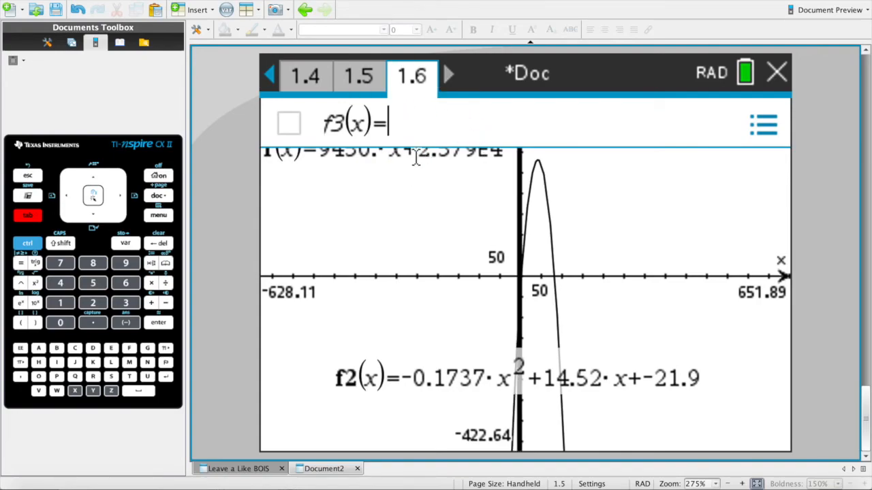
{"action": "mouse_move", "coordinate": [397, 161]}
{"action": "type", "text": "10"}
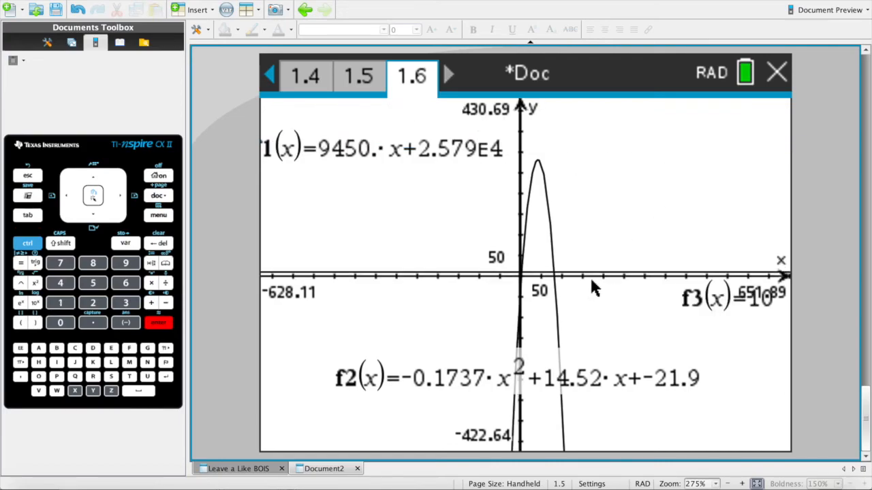
{"action": "mouse_move", "coordinate": [523, 258]}
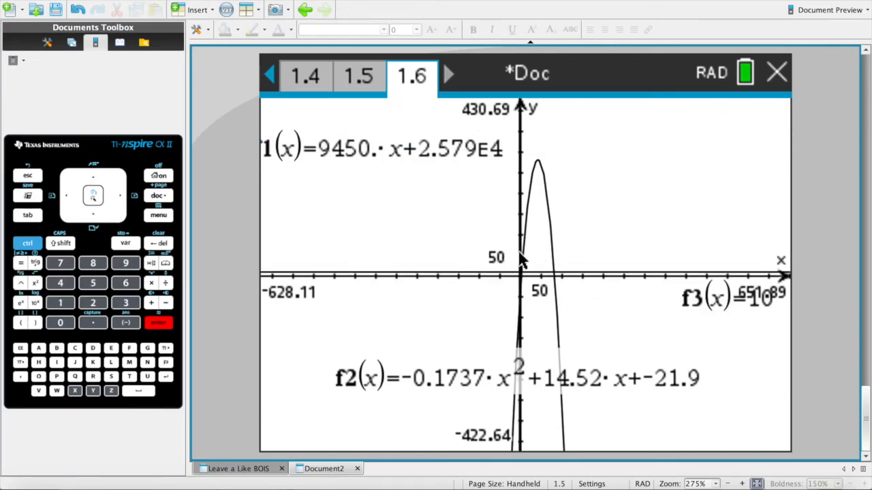
{"action": "mouse_move", "coordinate": [524, 262]}
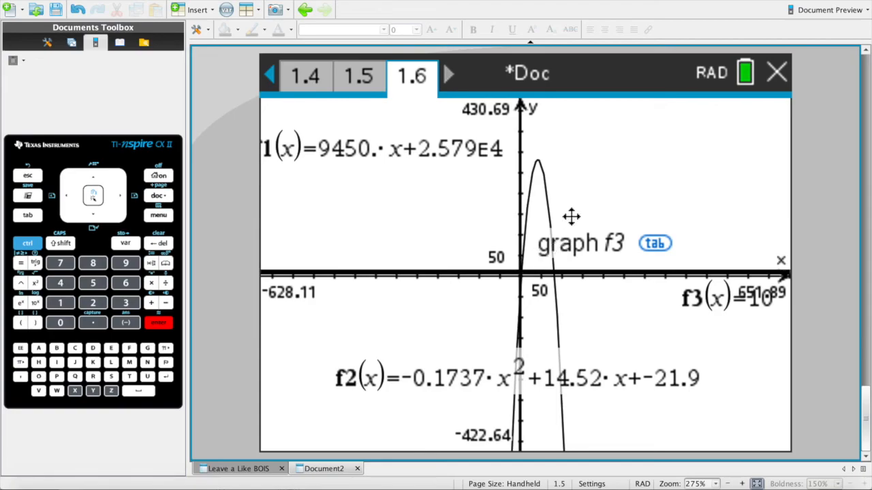
{"action": "mouse_move", "coordinate": [619, 320]}
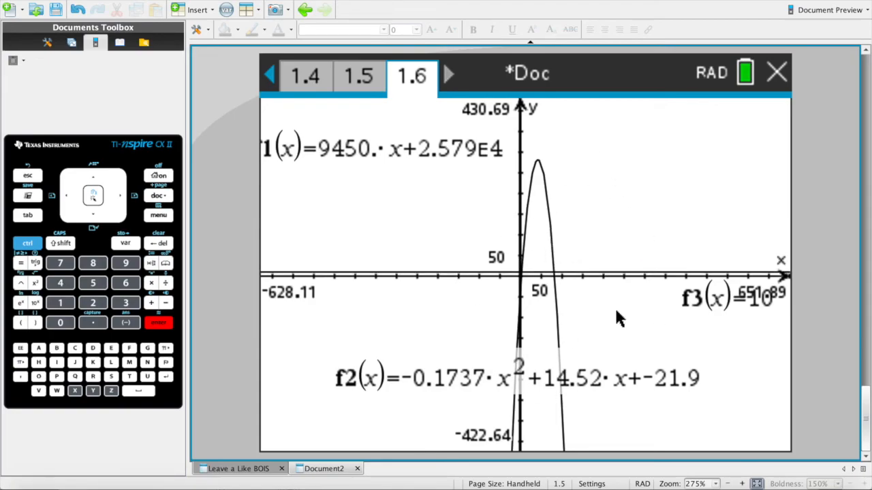